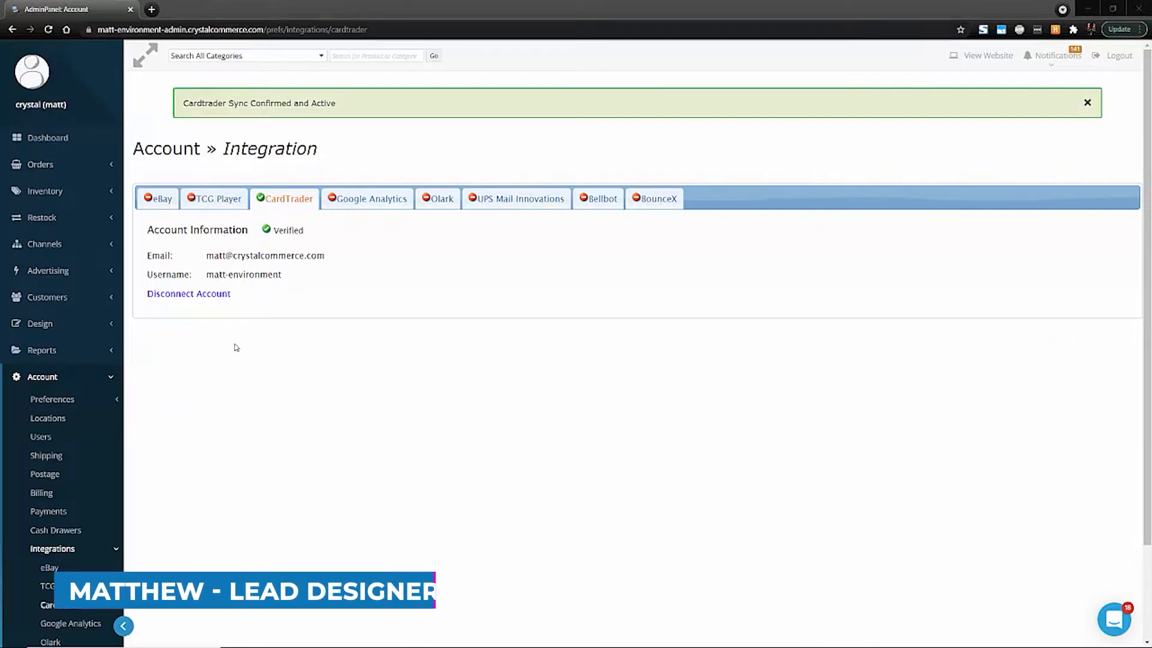
pyautogui.moveTo(266, 398)
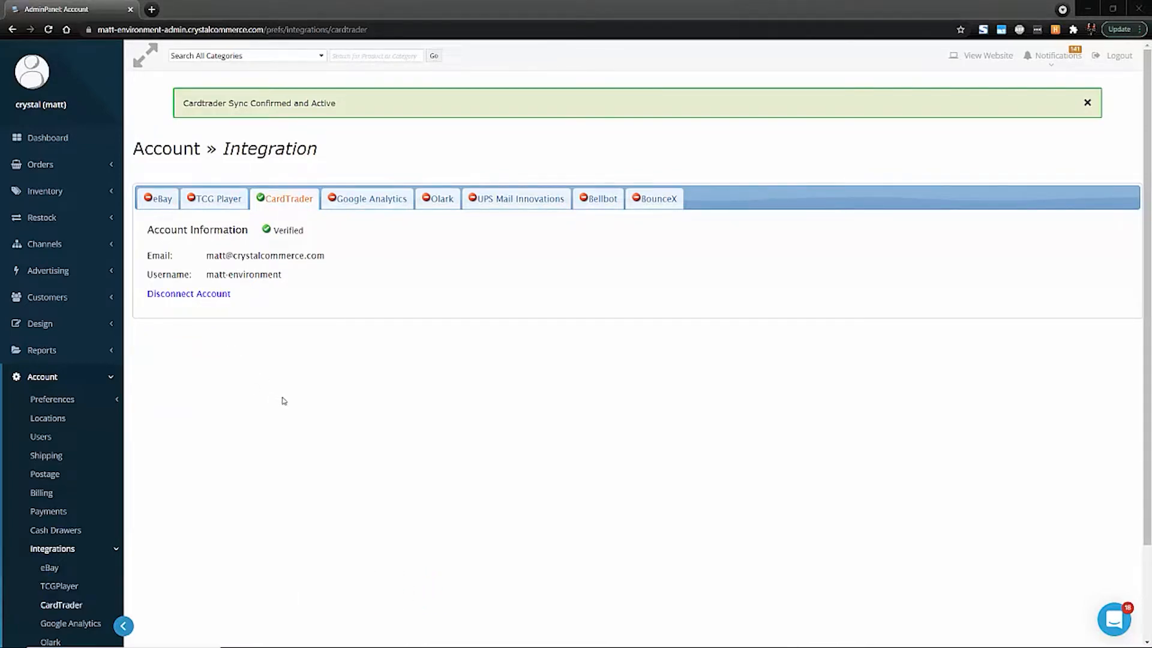
pyautogui.moveTo(290, 398)
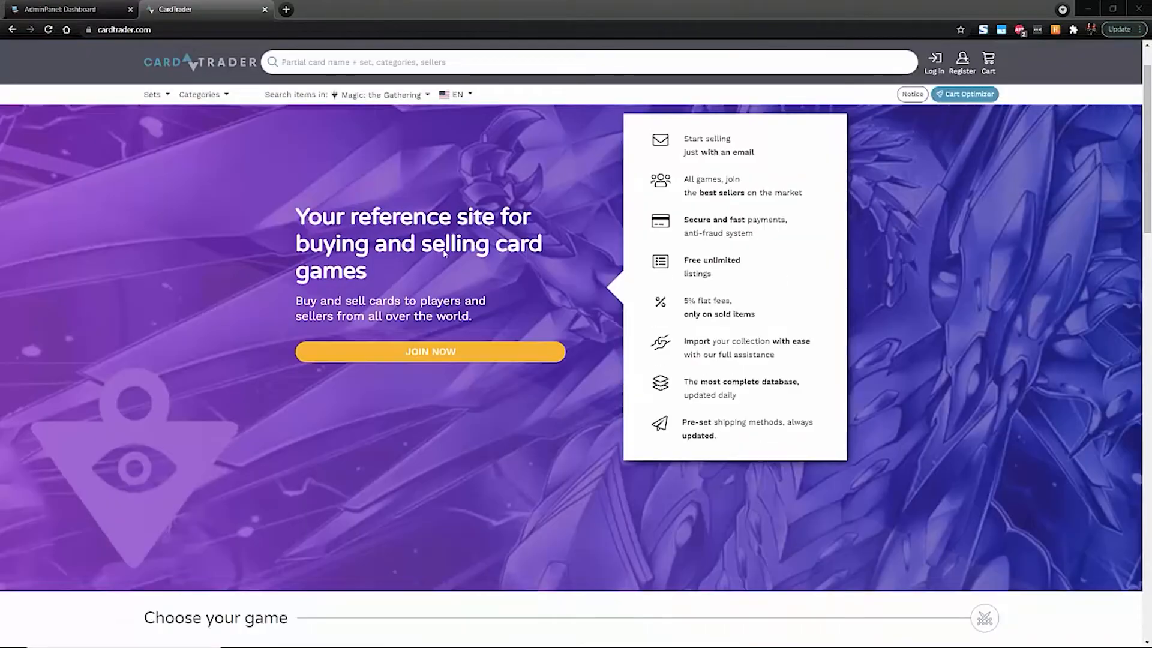
# - Navigate from the Dashboard via Channels and Account > Integrations to the CardTrader integration page
pyautogui.scroll(-3)
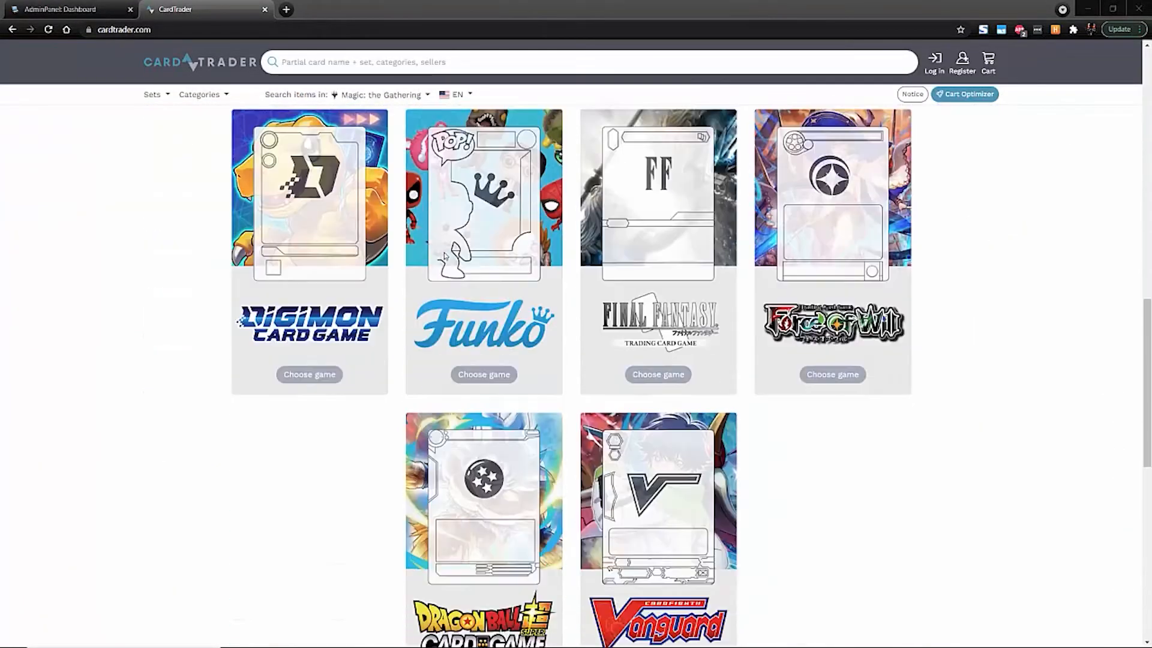
pyautogui.scroll(-3)
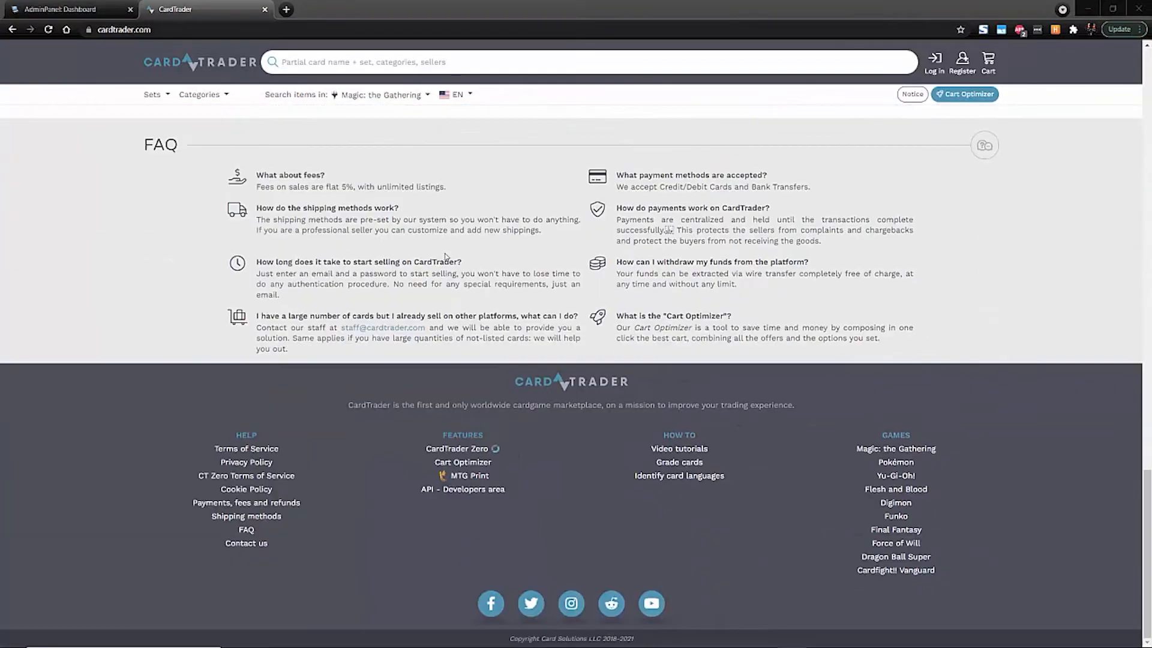
pyautogui.scroll(3)
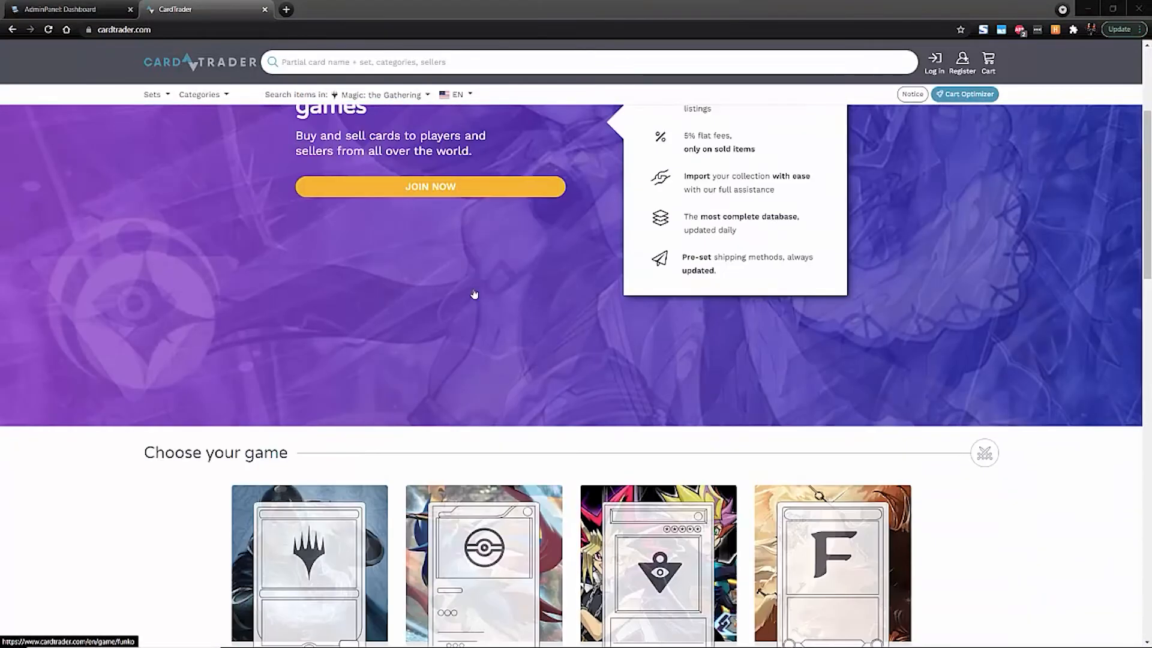
pyautogui.scroll(3)
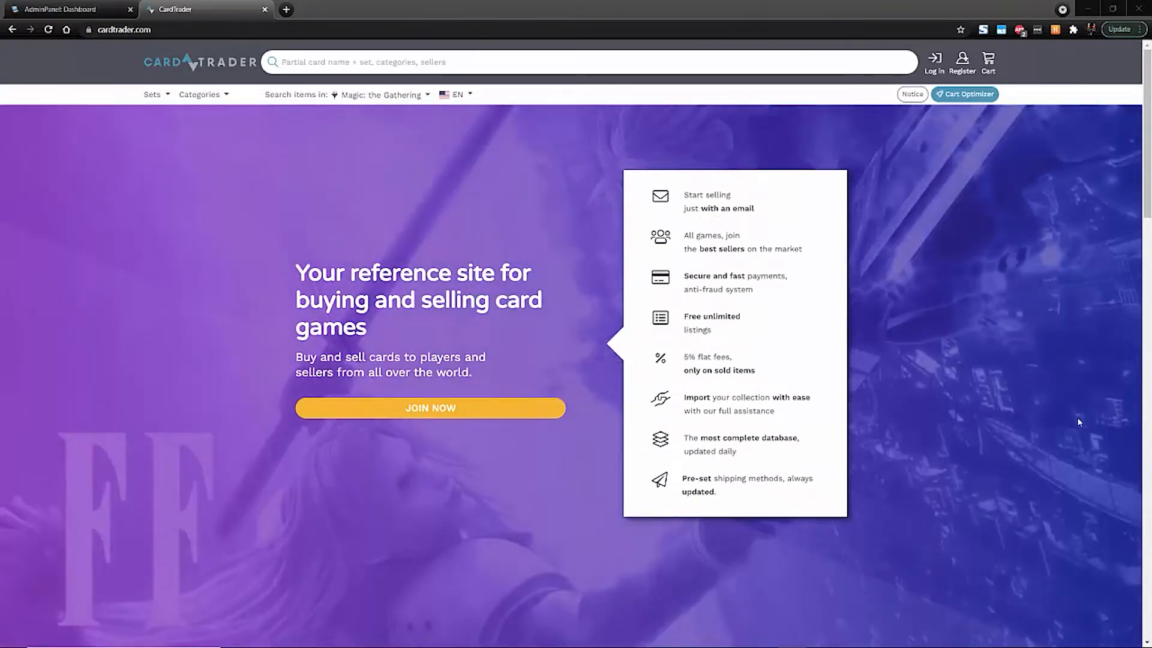
pyautogui.click(264, 8)
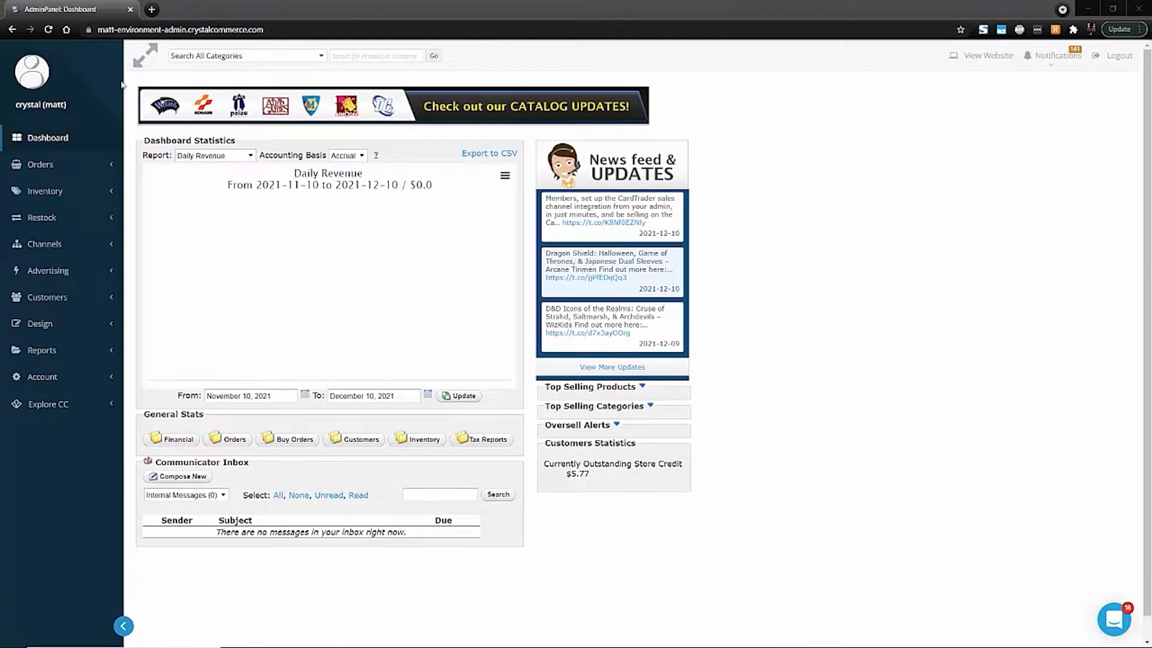
pyautogui.moveTo(74, 238)
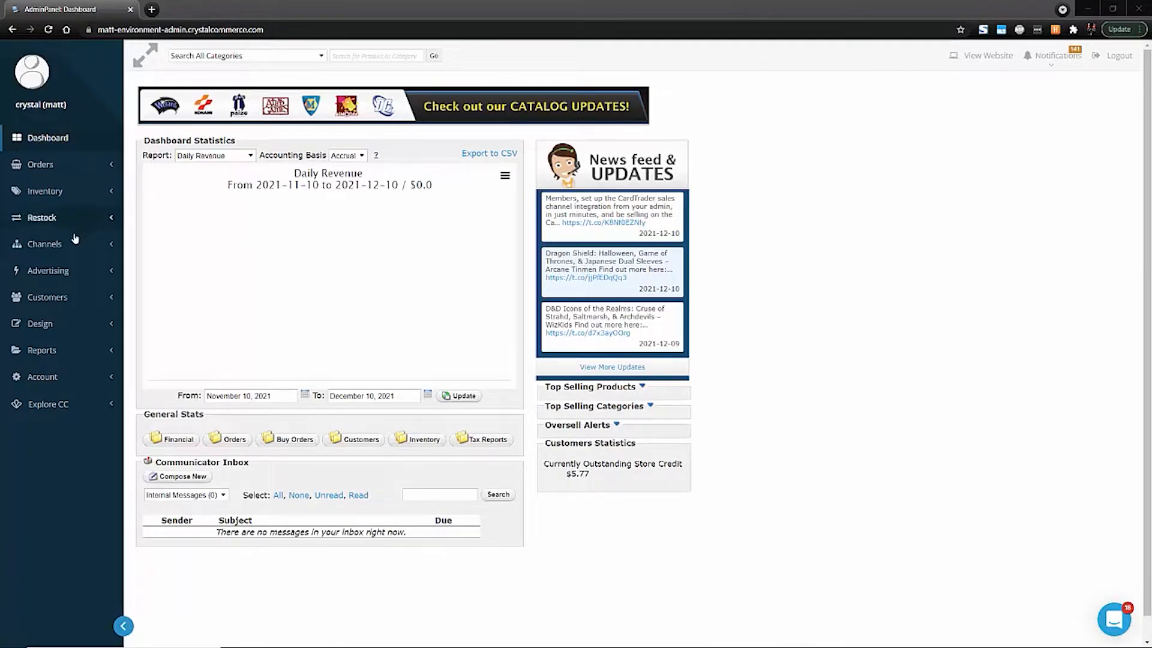
pyautogui.click(44, 244)
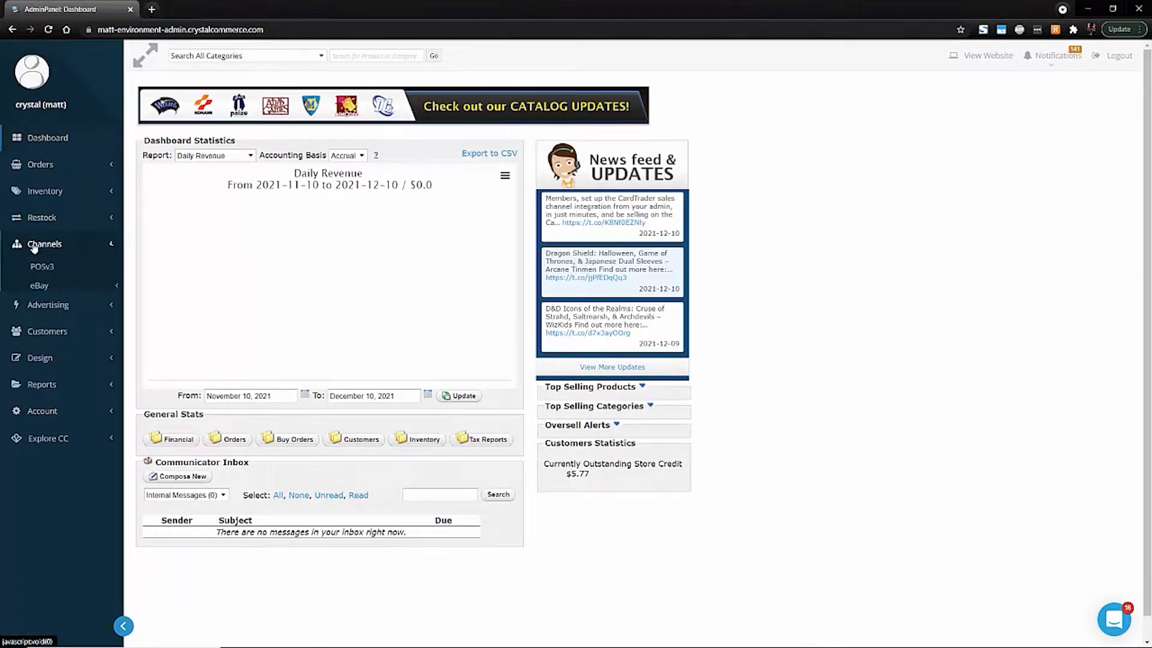
pyautogui.click(602, 222)
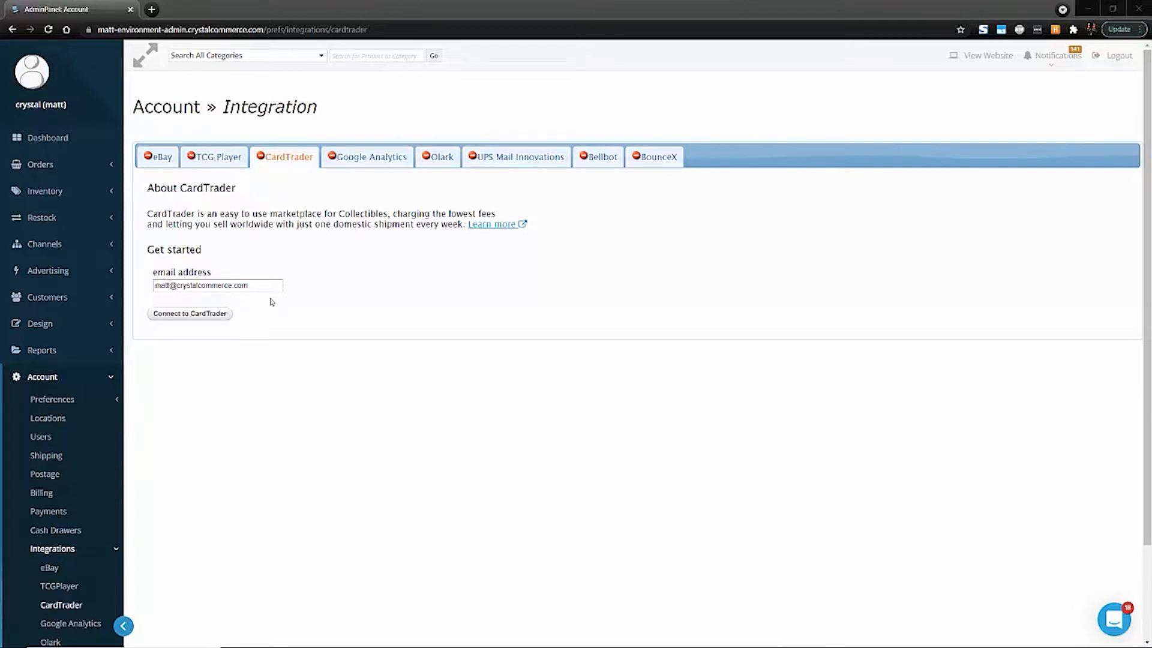
pyautogui.moveTo(276, 314)
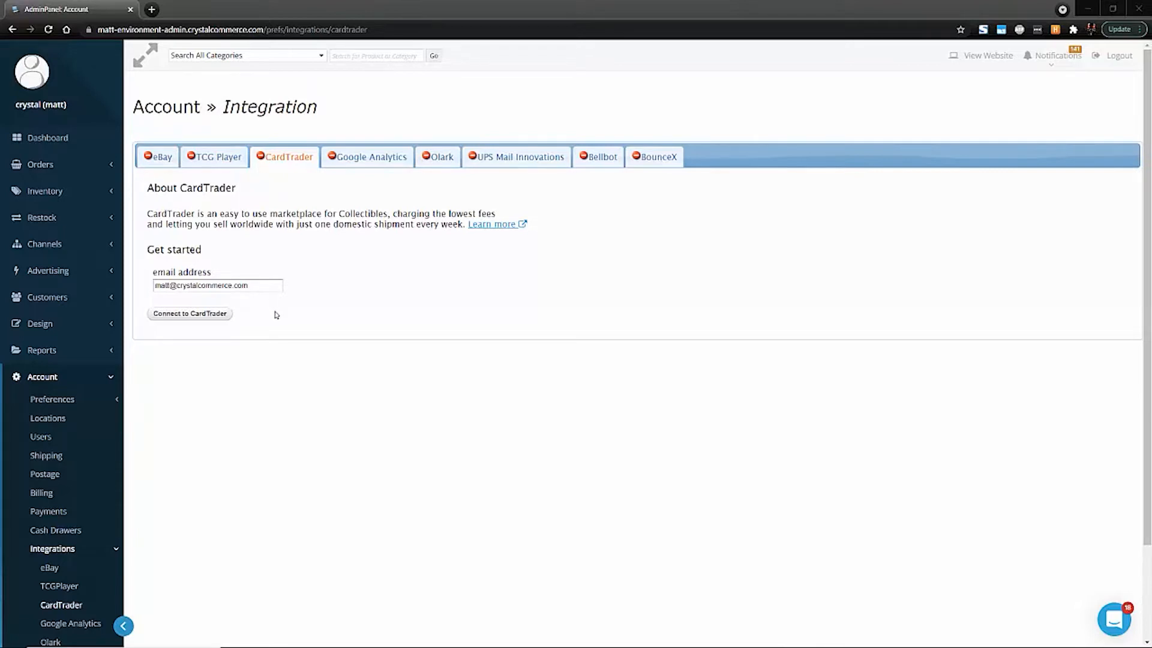
pyautogui.moveTo(162, 304)
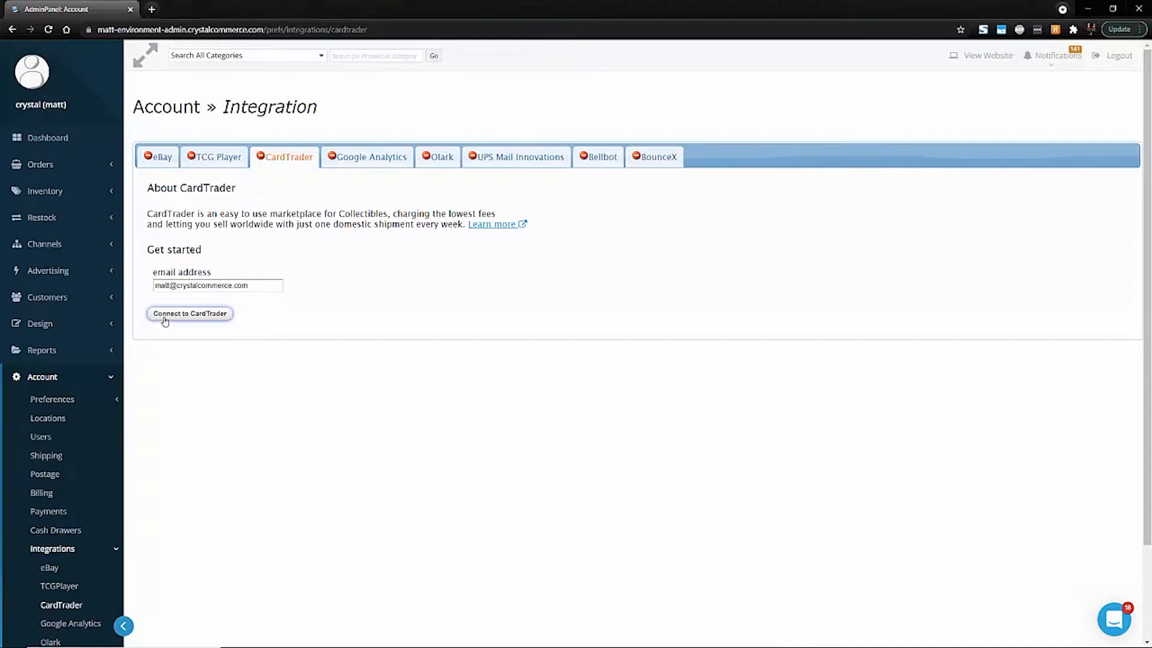
# - Keep the store email and start connecting to CardTrader, reaching the Reconnect Account form
pyautogui.click(189, 314)
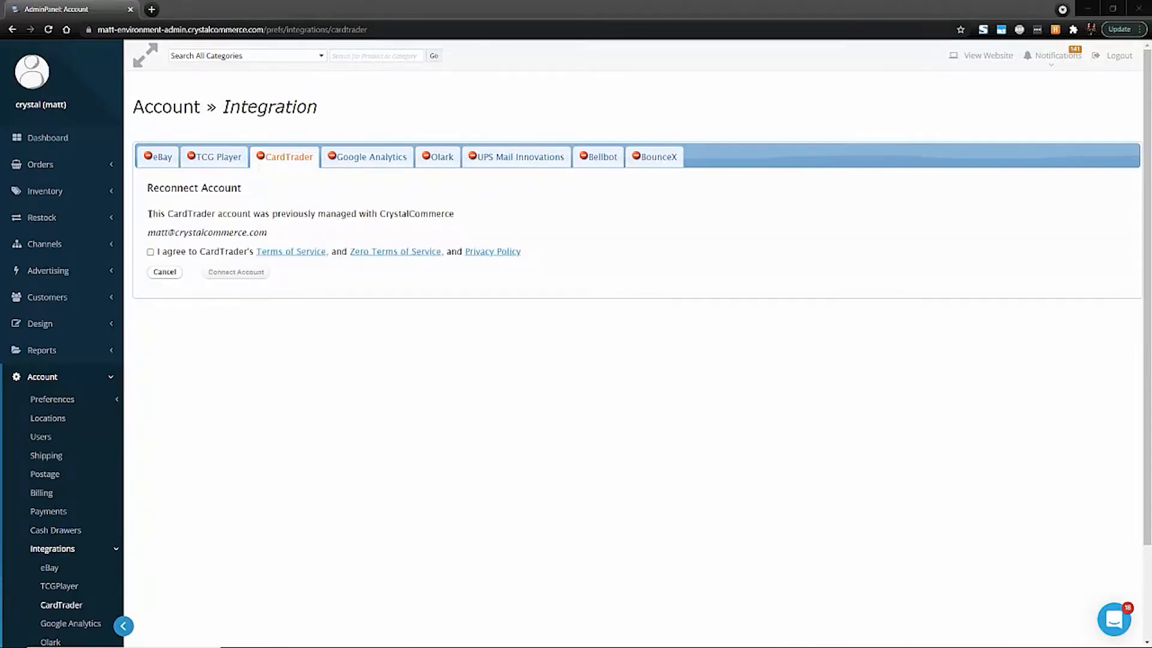
pyautogui.moveTo(504, 417)
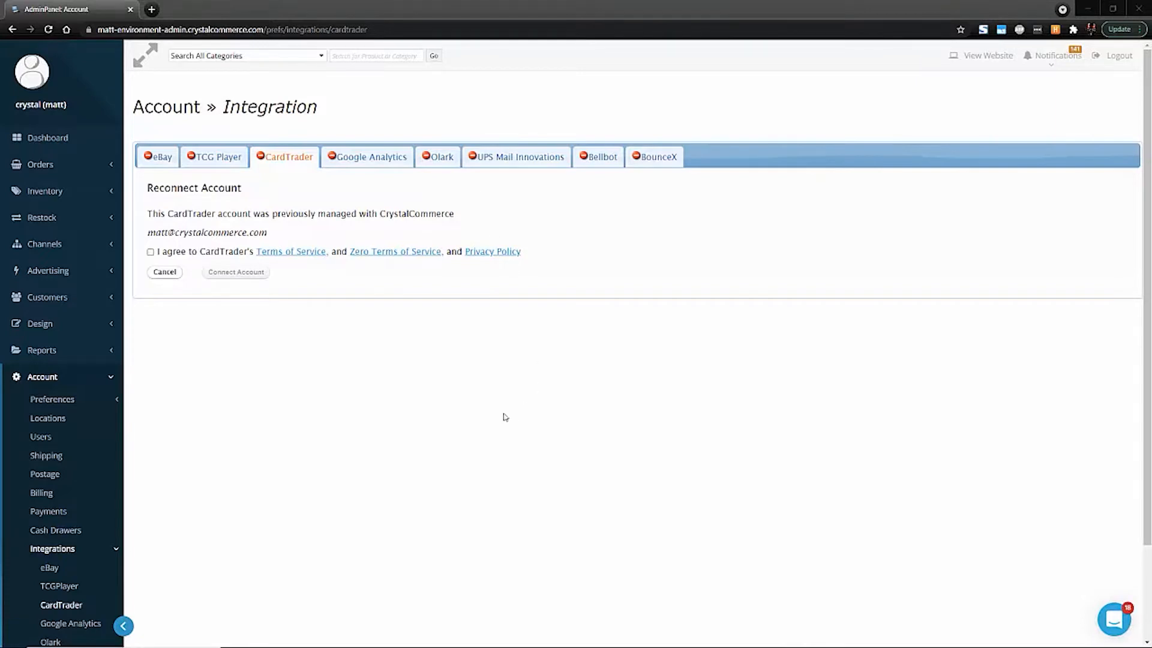
pyautogui.moveTo(411, 424)
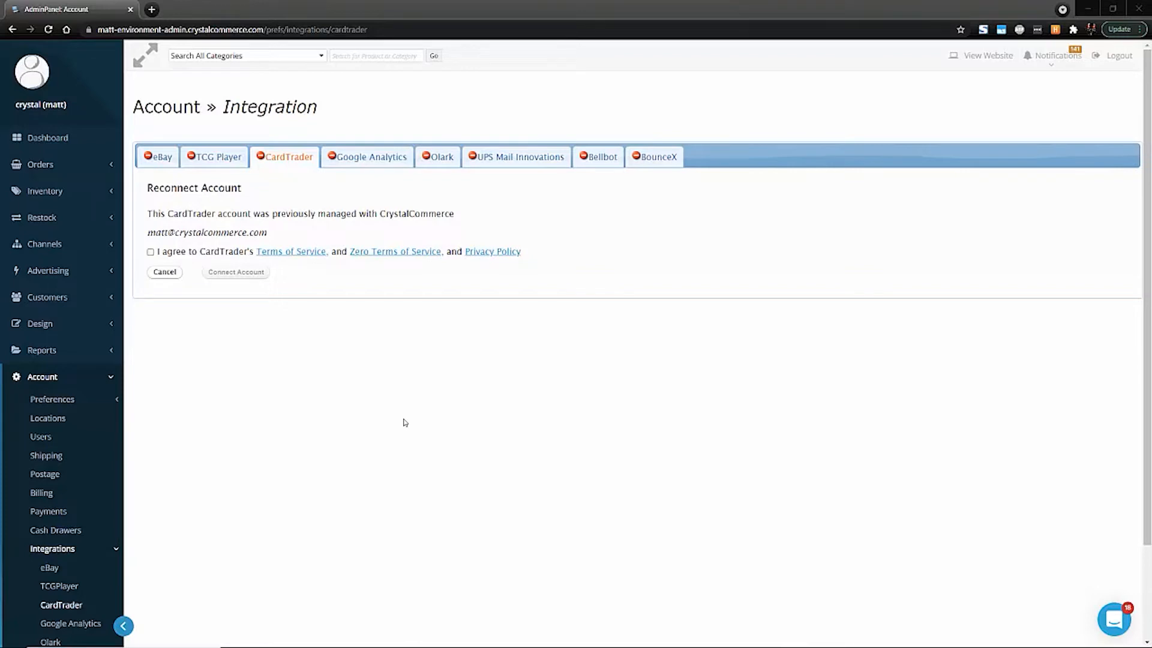
pyautogui.moveTo(312, 346)
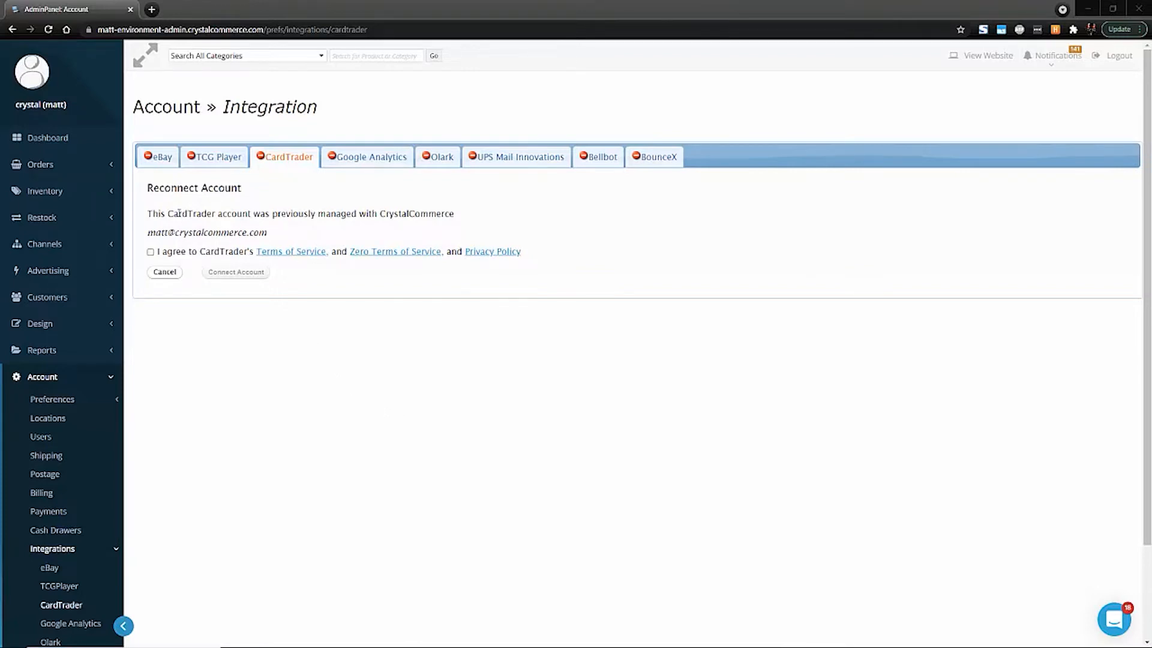
pyautogui.moveTo(248, 378)
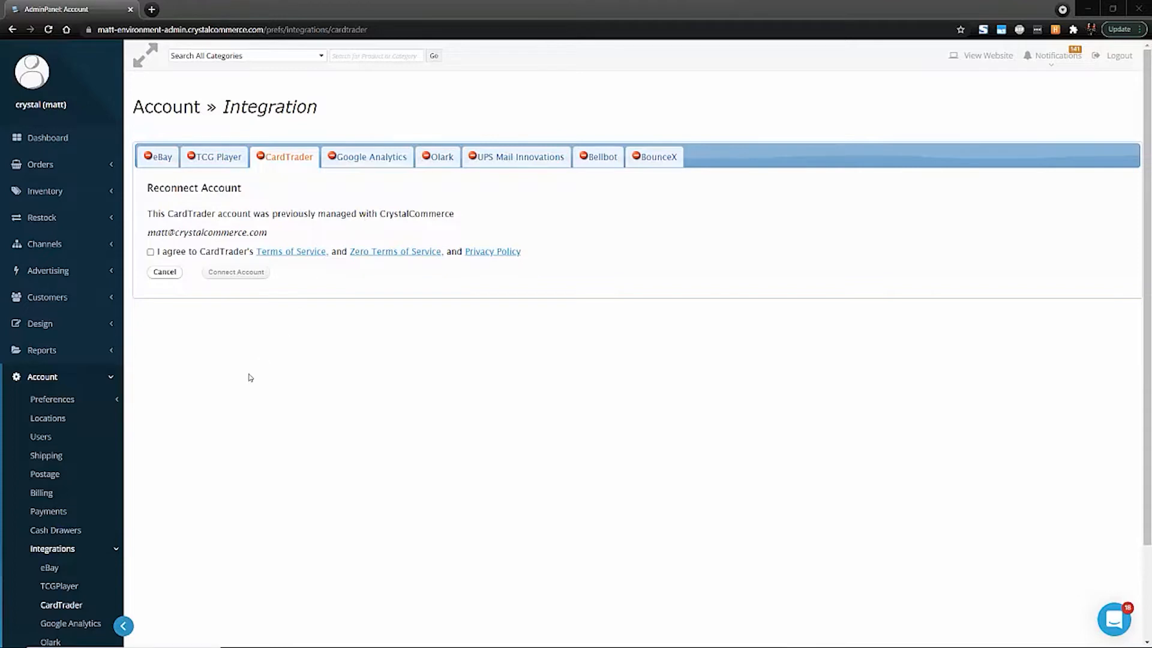
pyautogui.moveTo(259, 365)
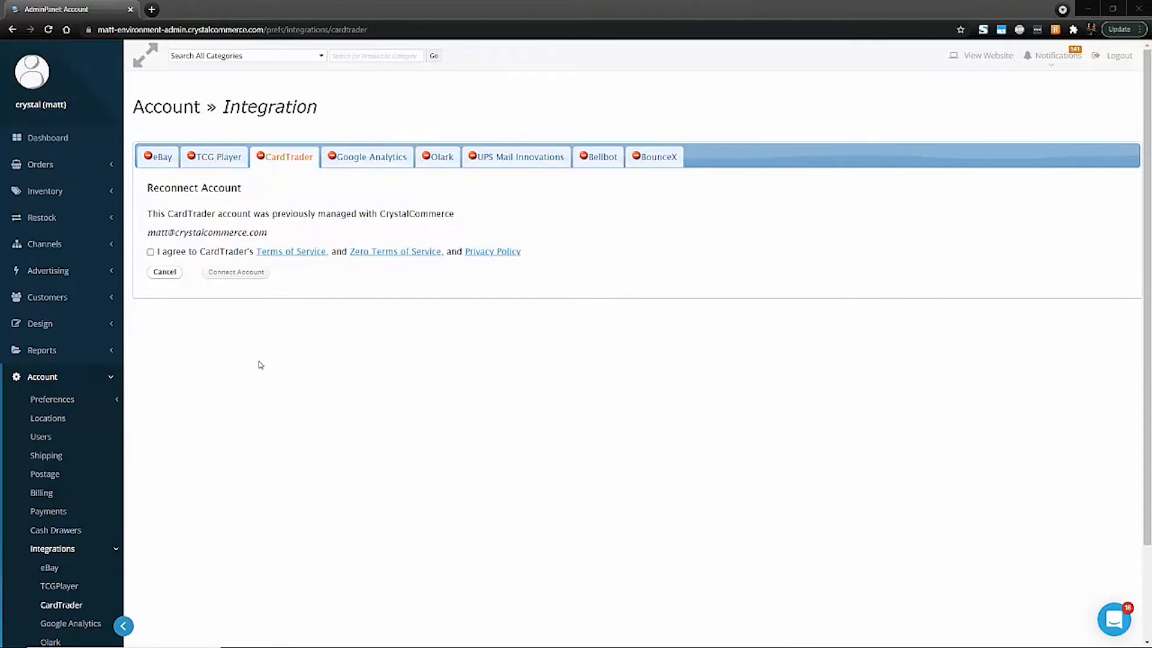
pyautogui.moveTo(266, 345)
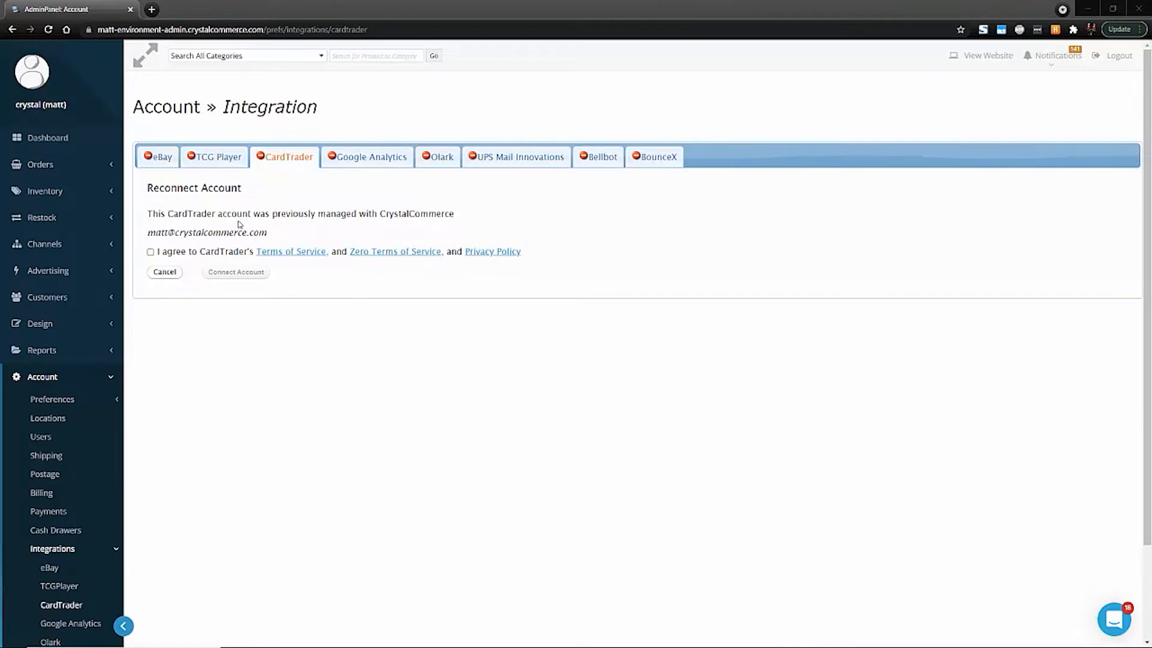
pyautogui.moveTo(433, 325)
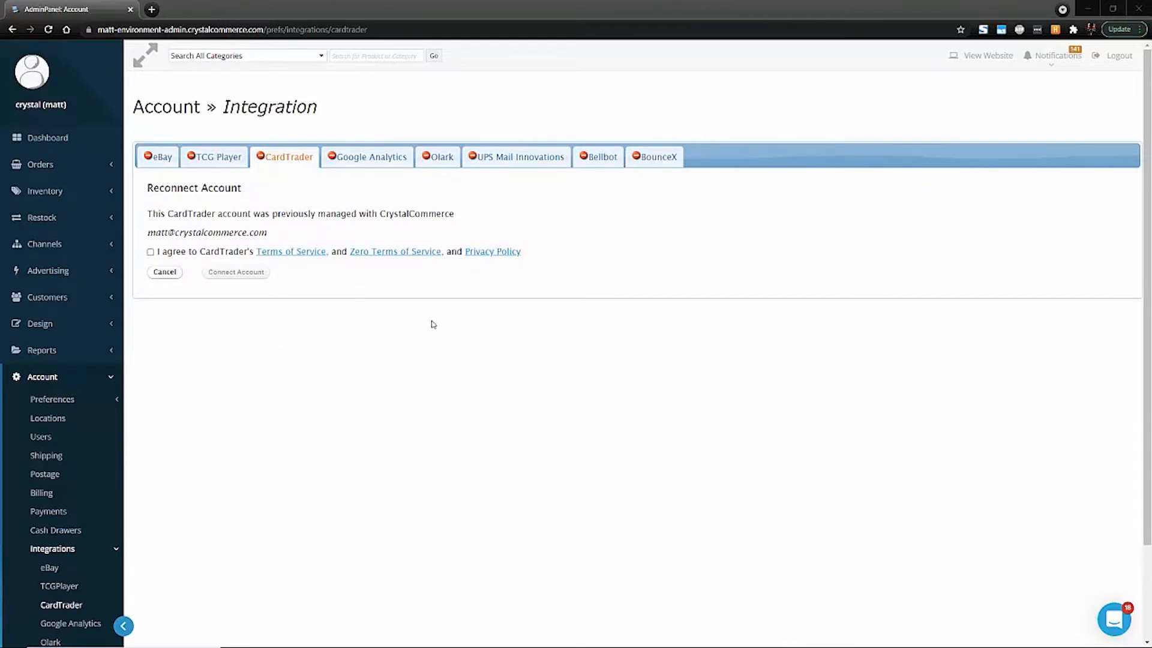
pyautogui.moveTo(298, 329)
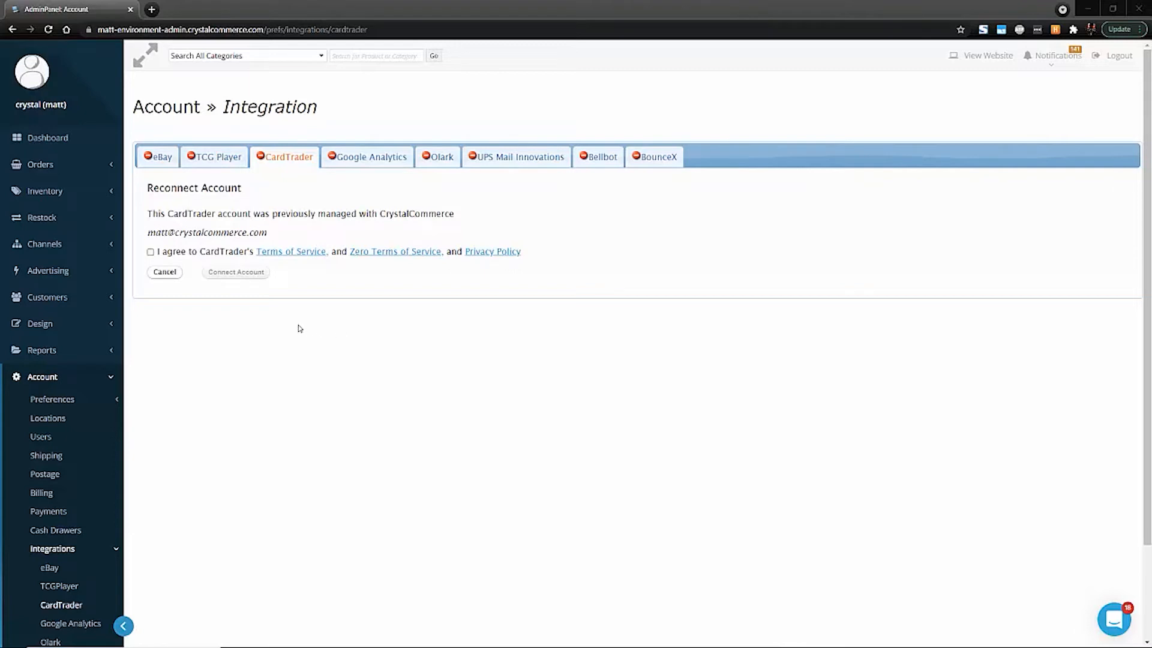
pyautogui.moveTo(290, 251)
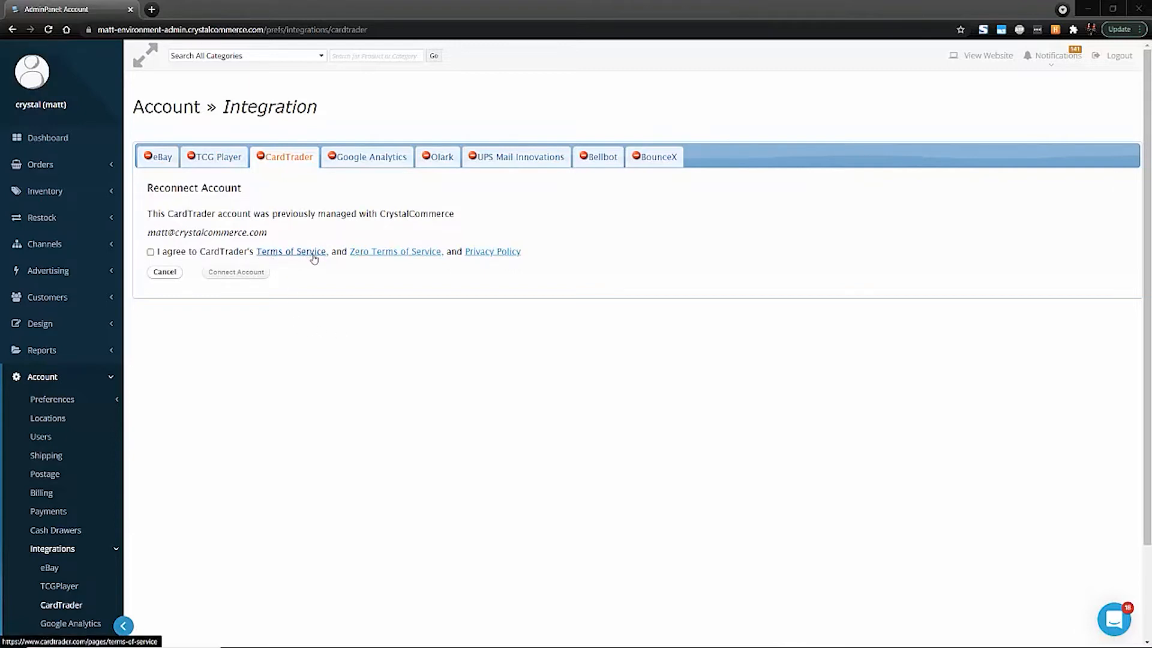
pyautogui.moveTo(395, 251)
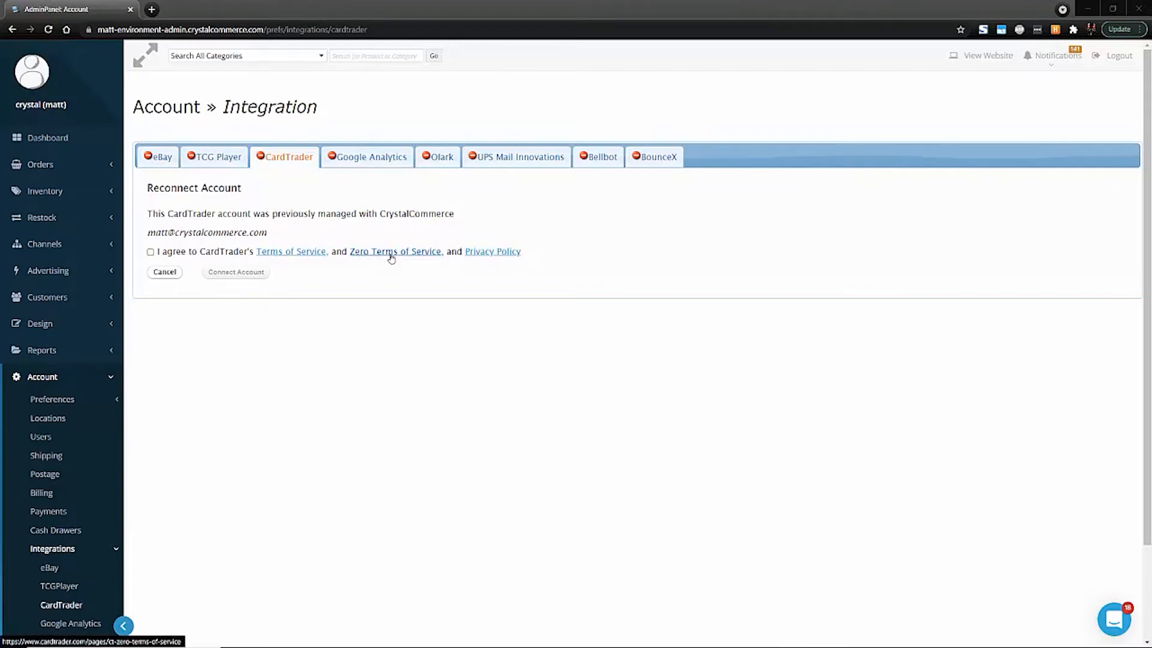
pyautogui.moveTo(492, 251)
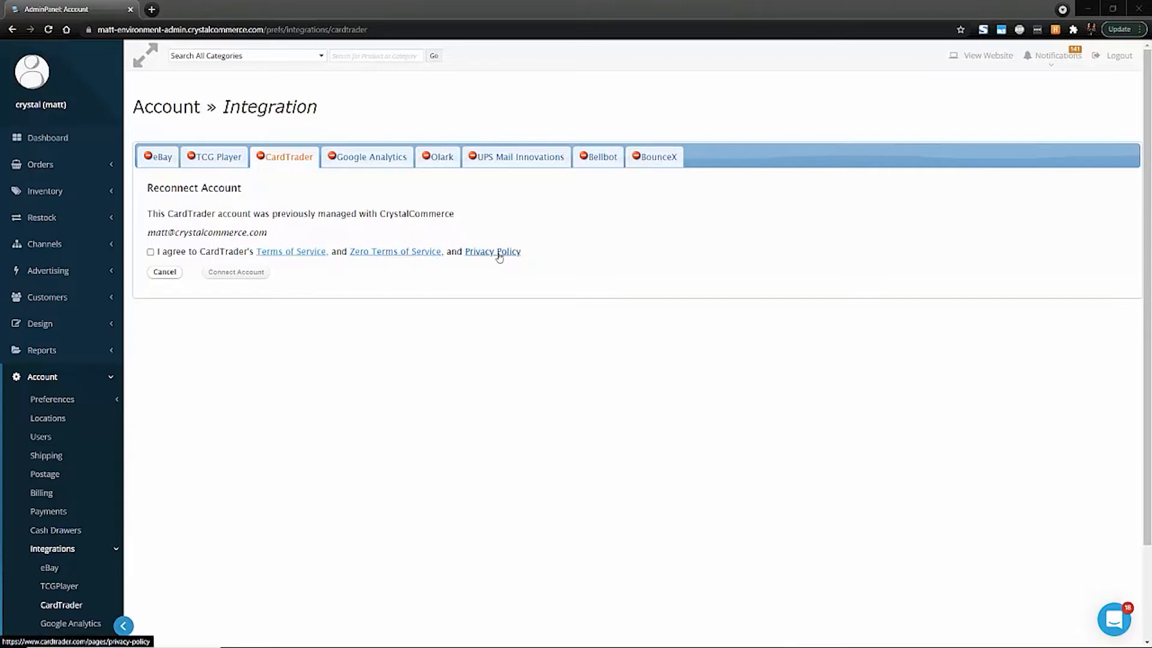
# - Agree to CardTrader's Terms of Service and Privacy Policy and submit Connect Account
pyautogui.click(150, 251)
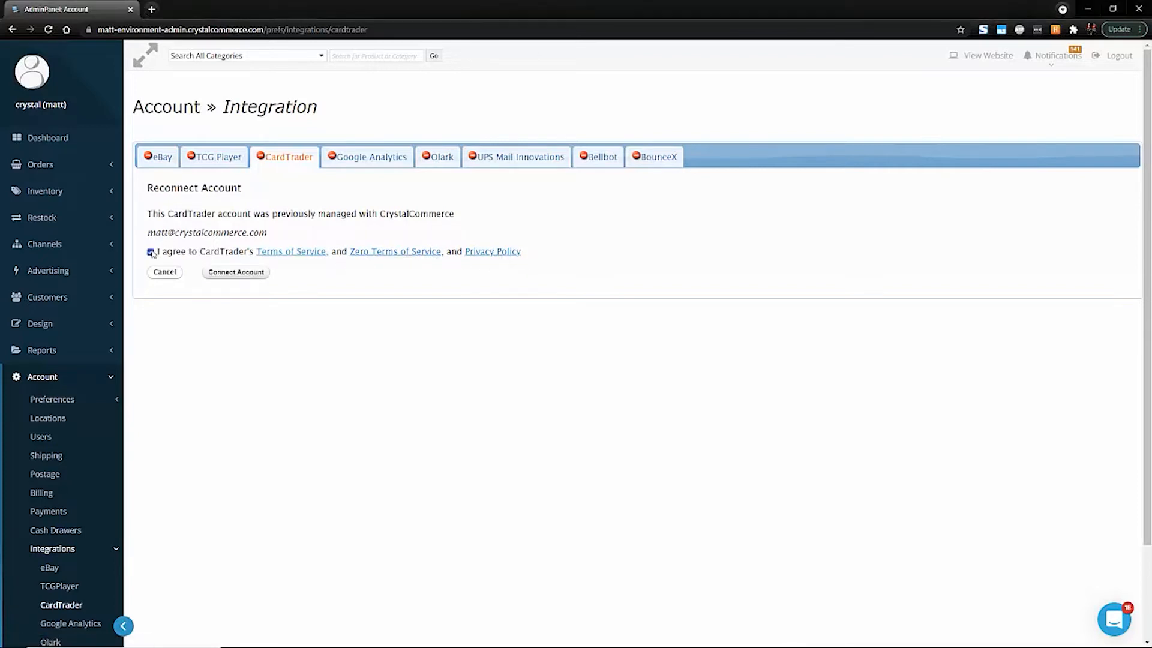
pyautogui.click(235, 273)
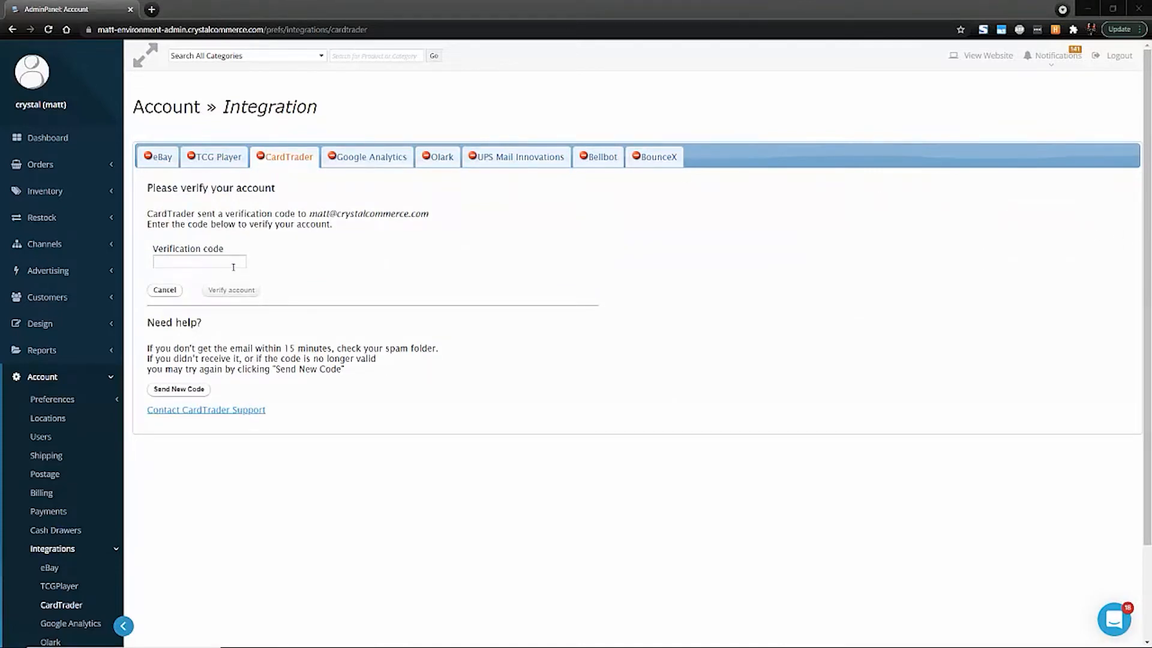
pyautogui.moveTo(325, 503)
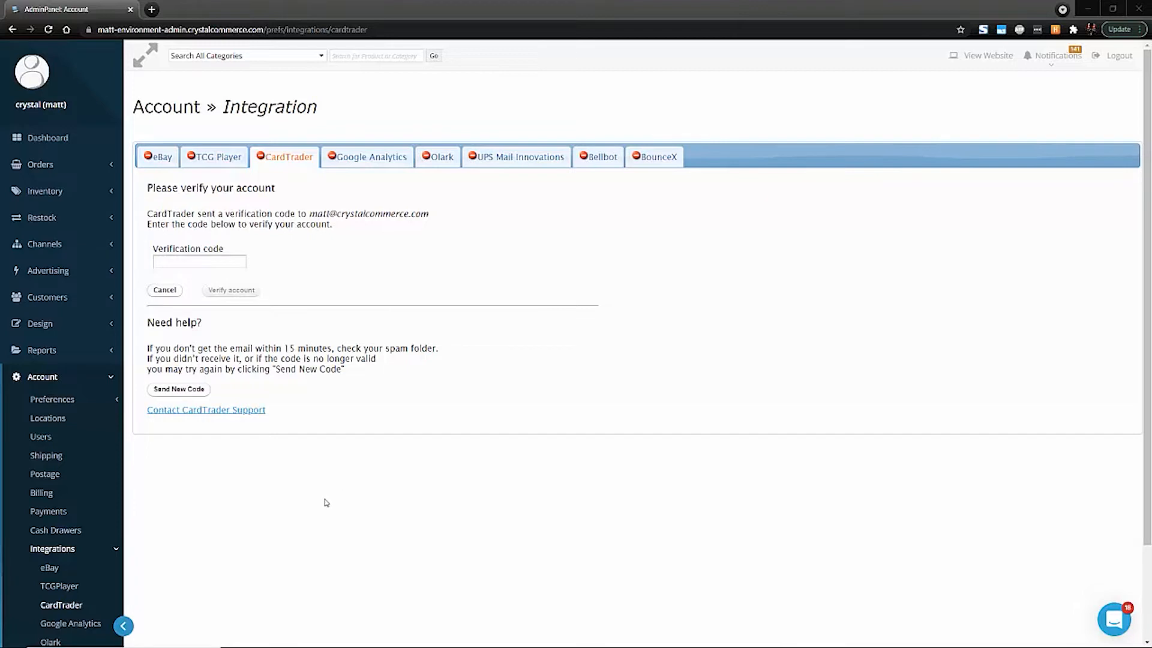
pyautogui.moveTo(316, 505)
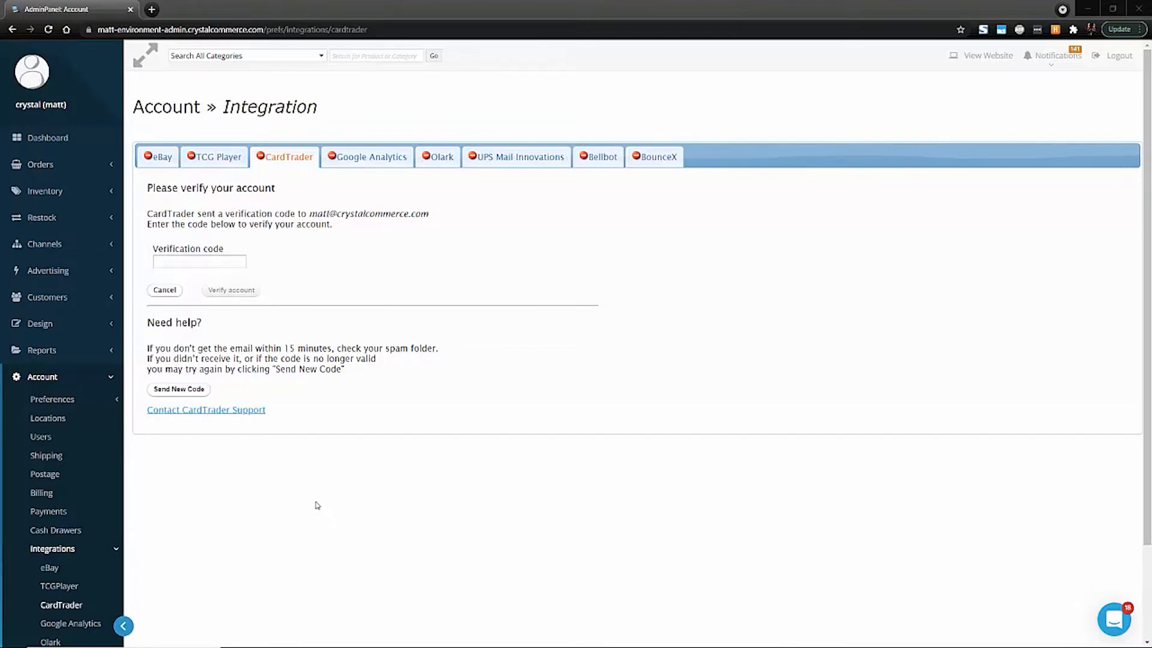
pyautogui.moveTo(157, 398)
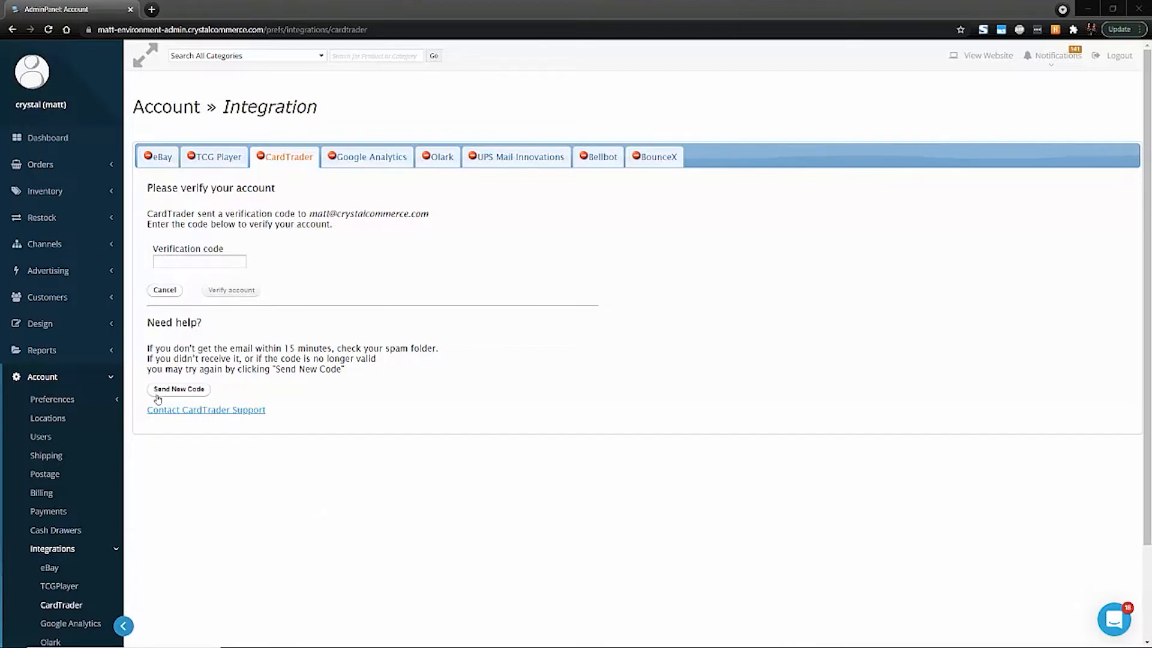
pyautogui.moveTo(256, 402)
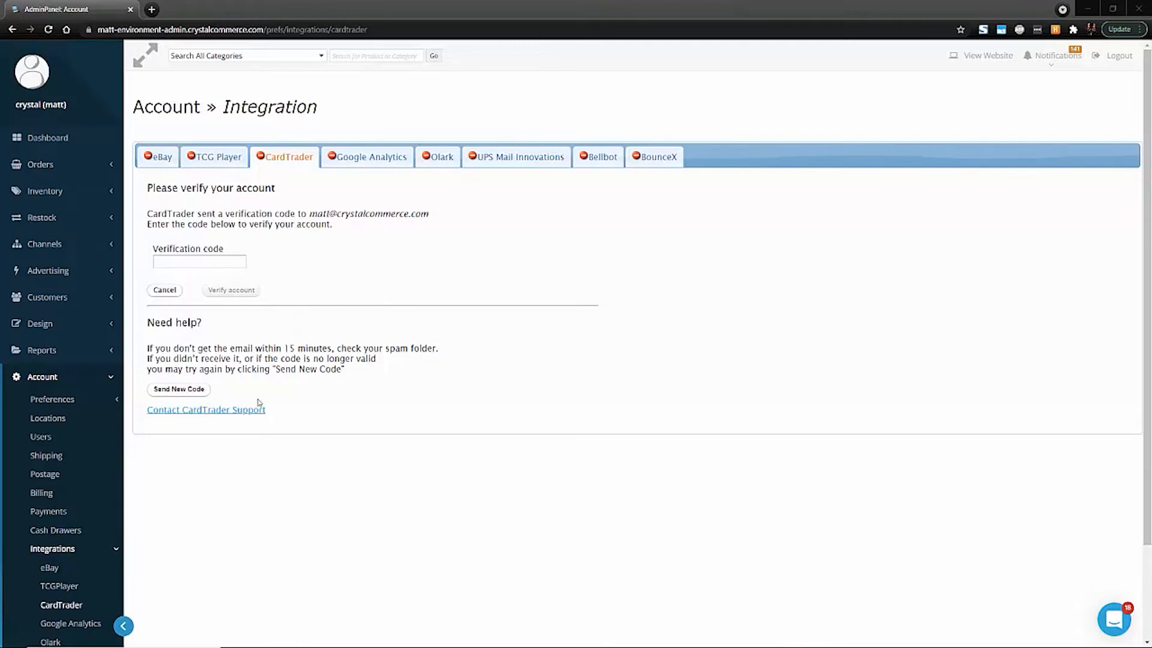
pyautogui.moveTo(601, 302)
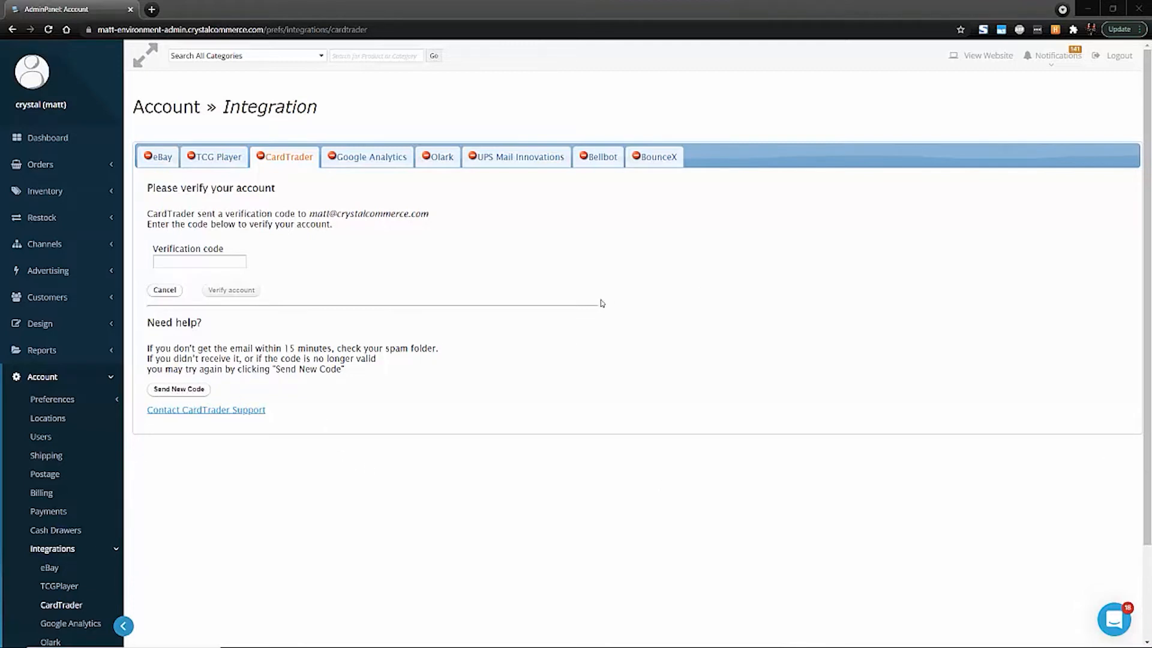
pyautogui.moveTo(436, 266)
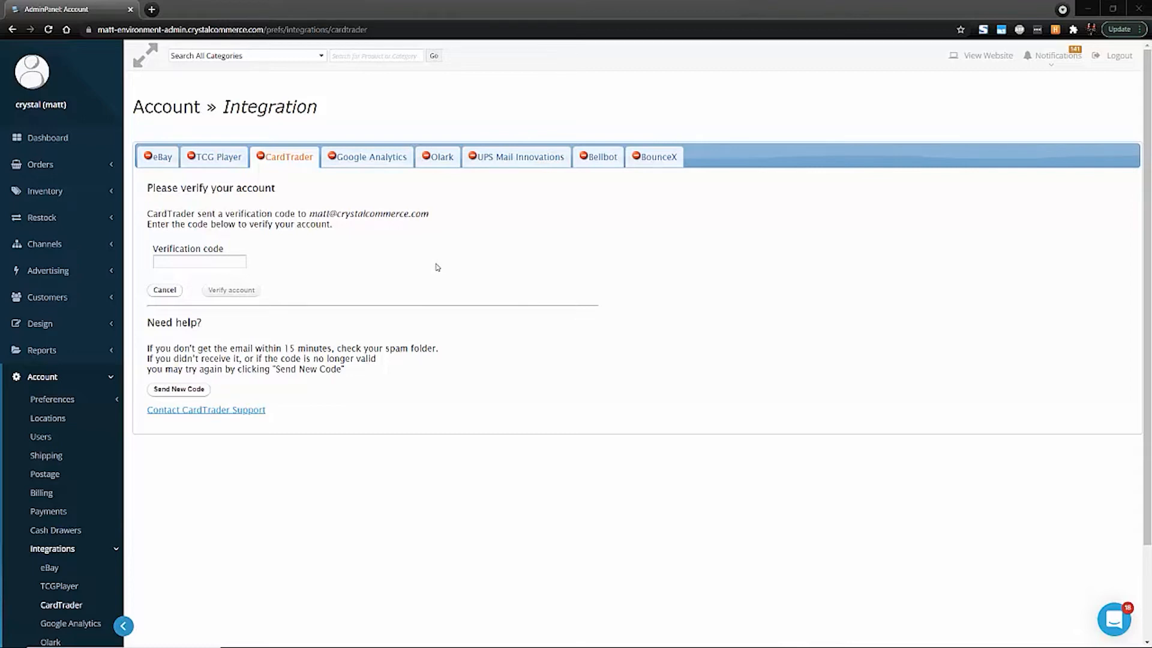
pyautogui.moveTo(346, 247)
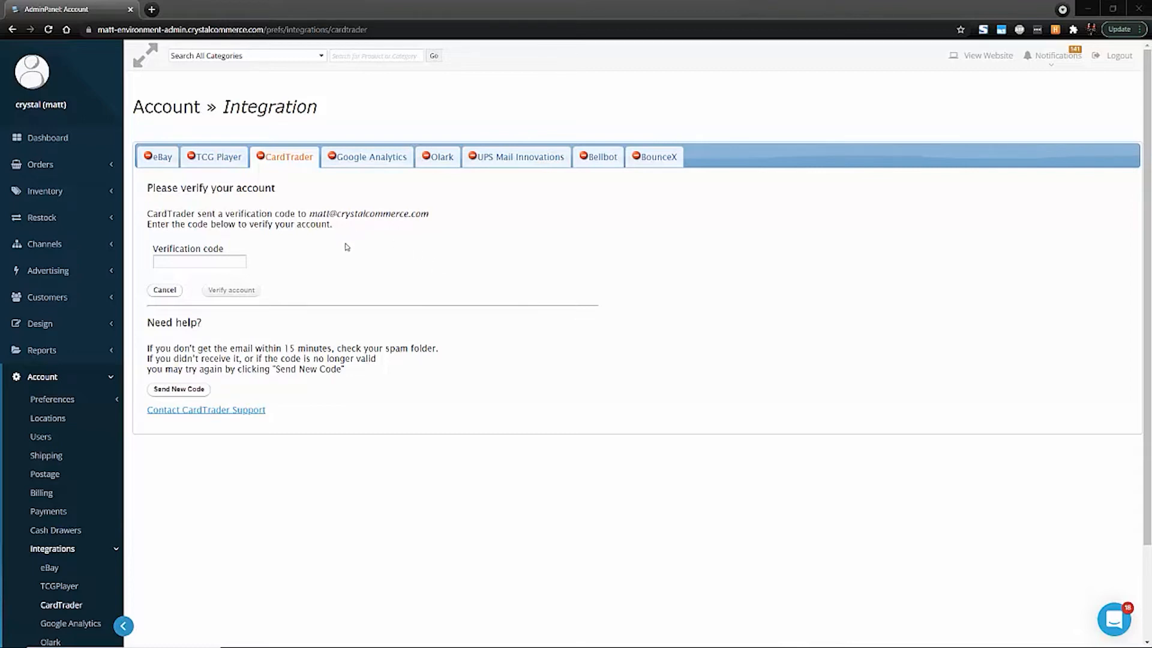
pyautogui.click(198, 261)
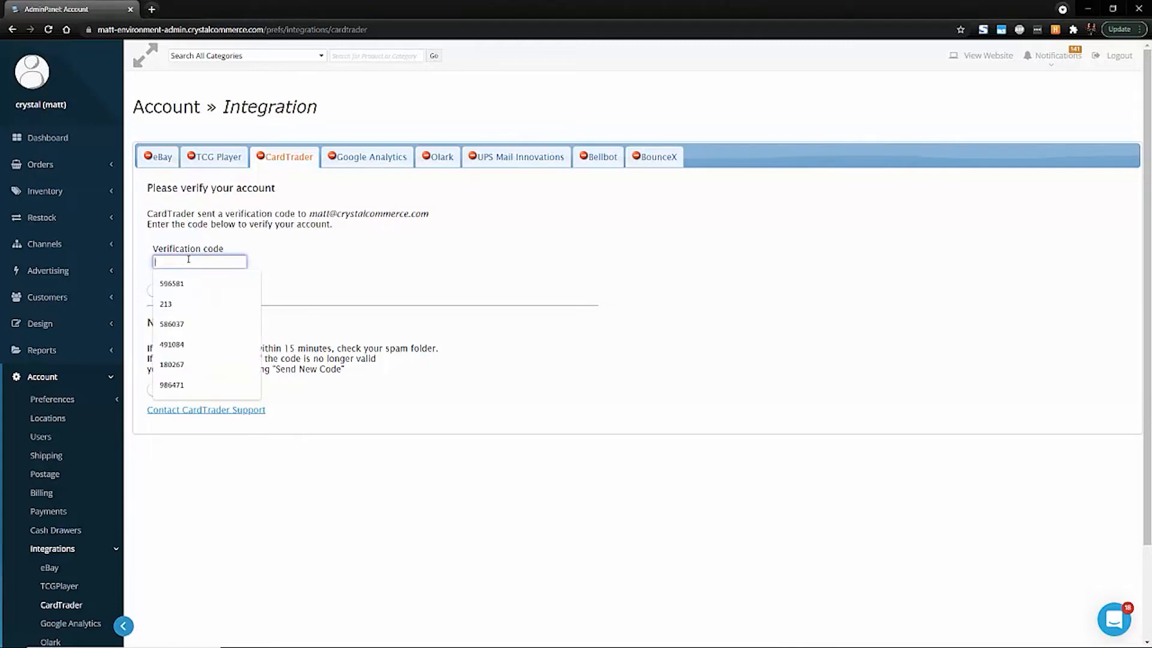
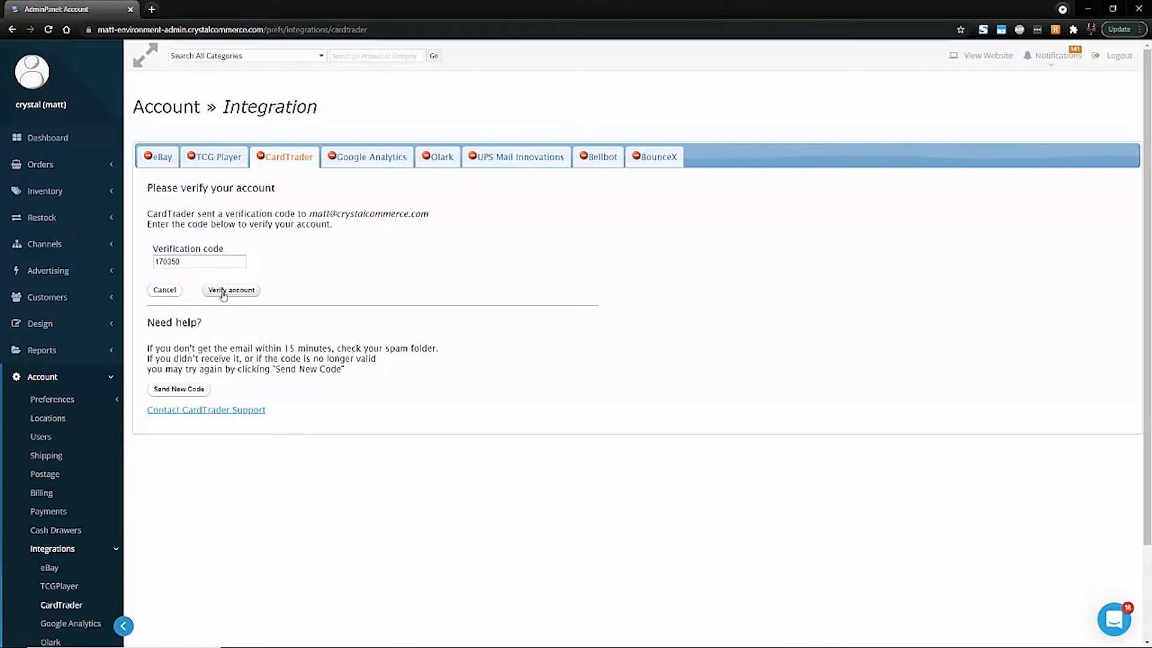
pyautogui.click(230, 290)
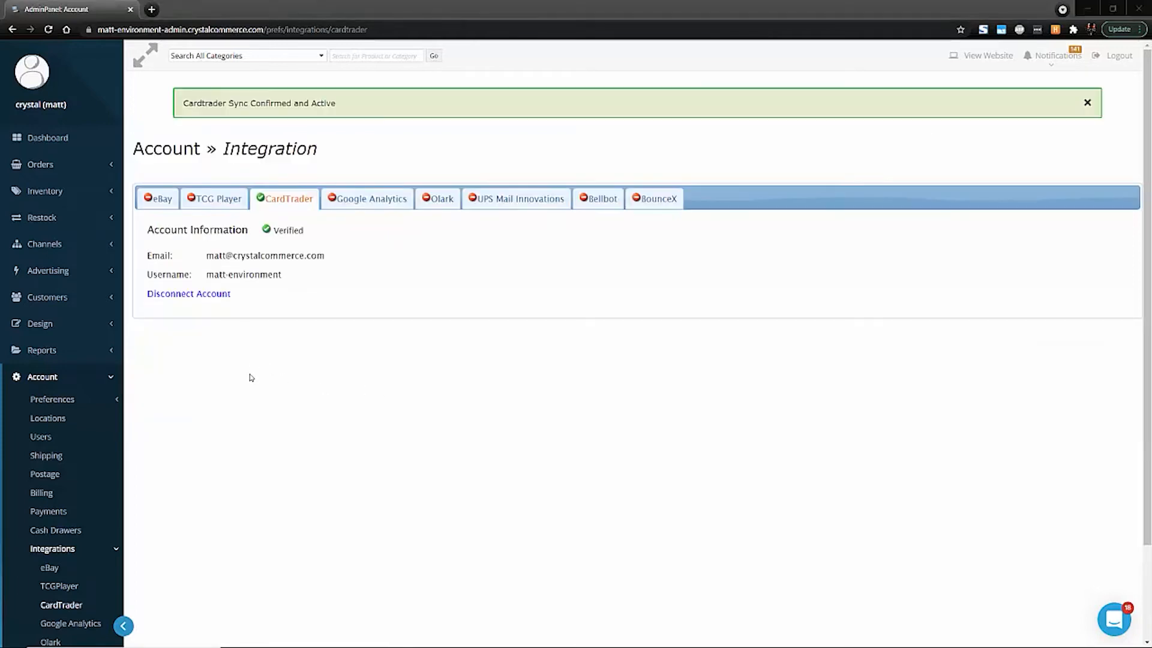
pyautogui.moveTo(263, 399)
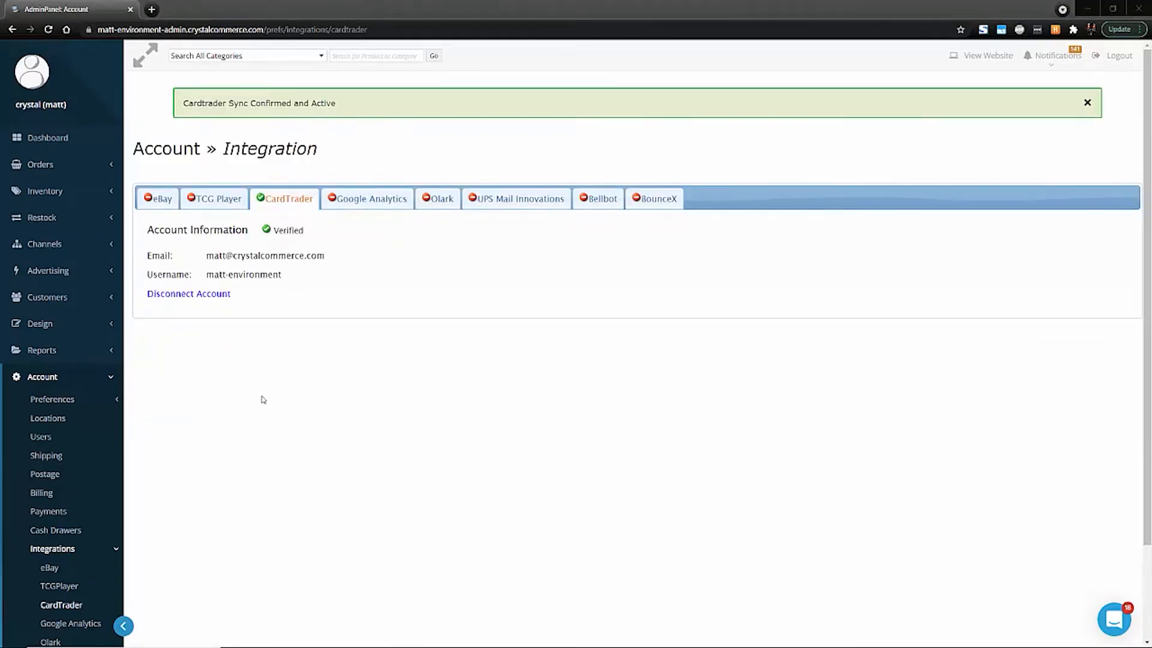
pyautogui.moveTo(271, 399)
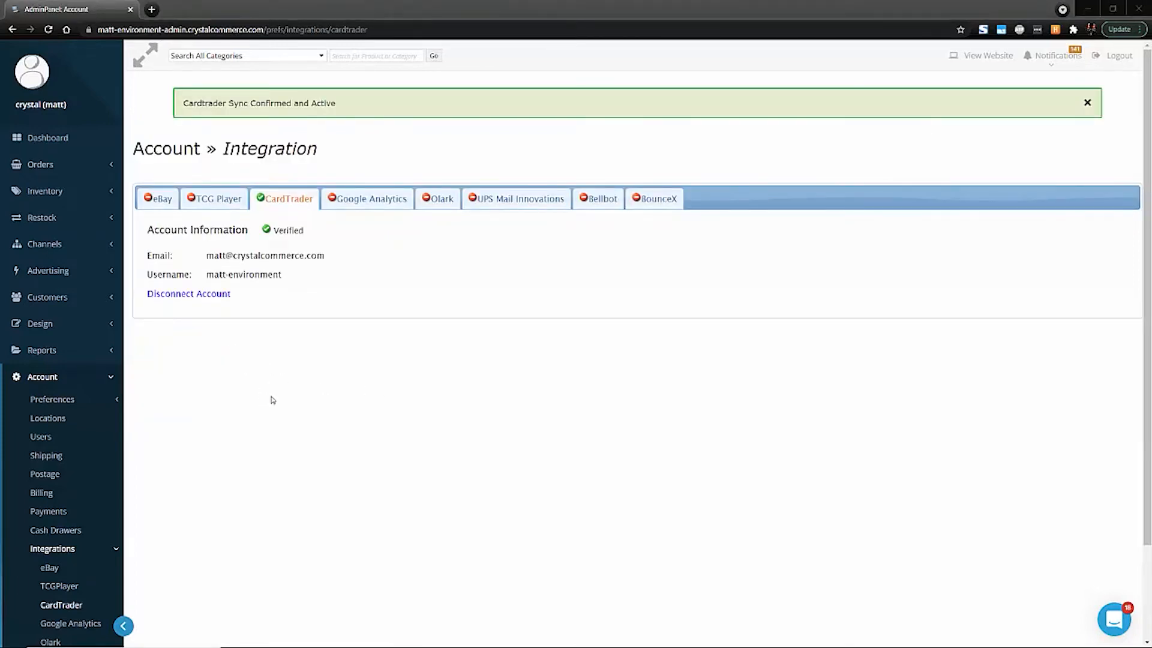
pyautogui.moveTo(290, 397)
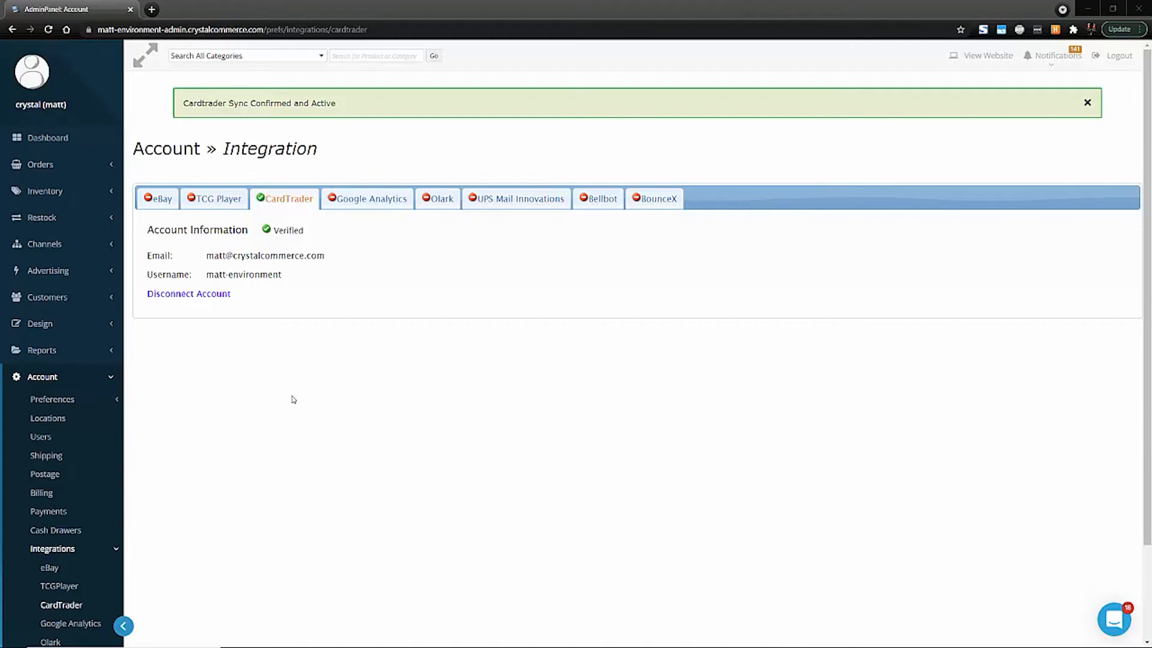
pyautogui.moveTo(312, 401)
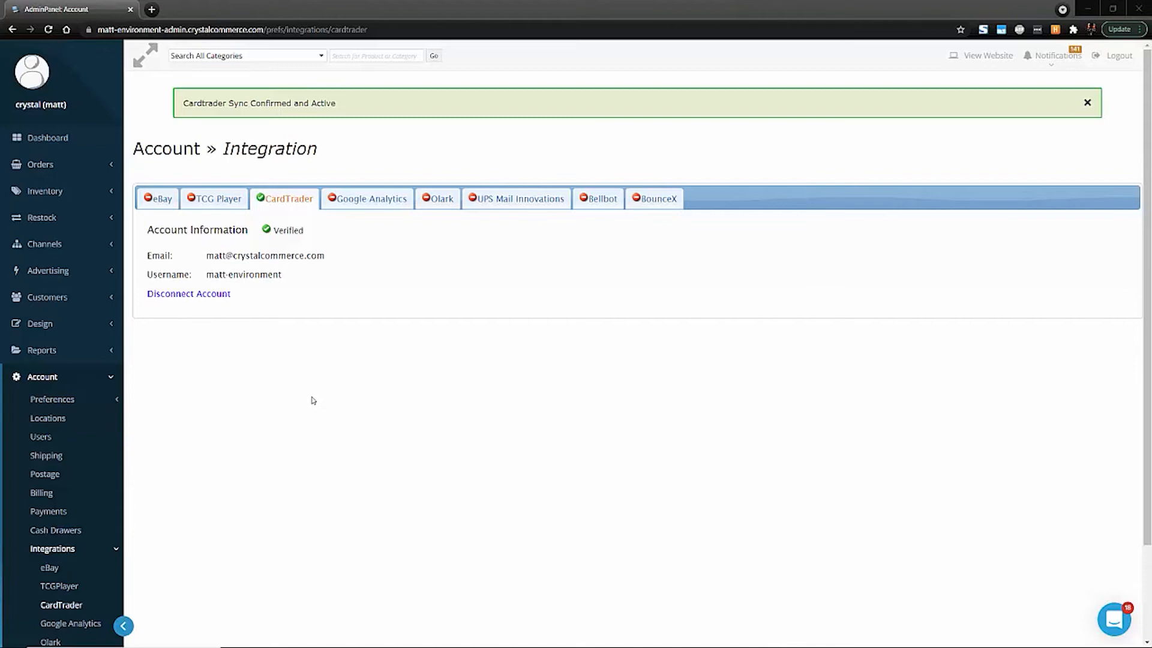
pyautogui.moveTo(405, 411)
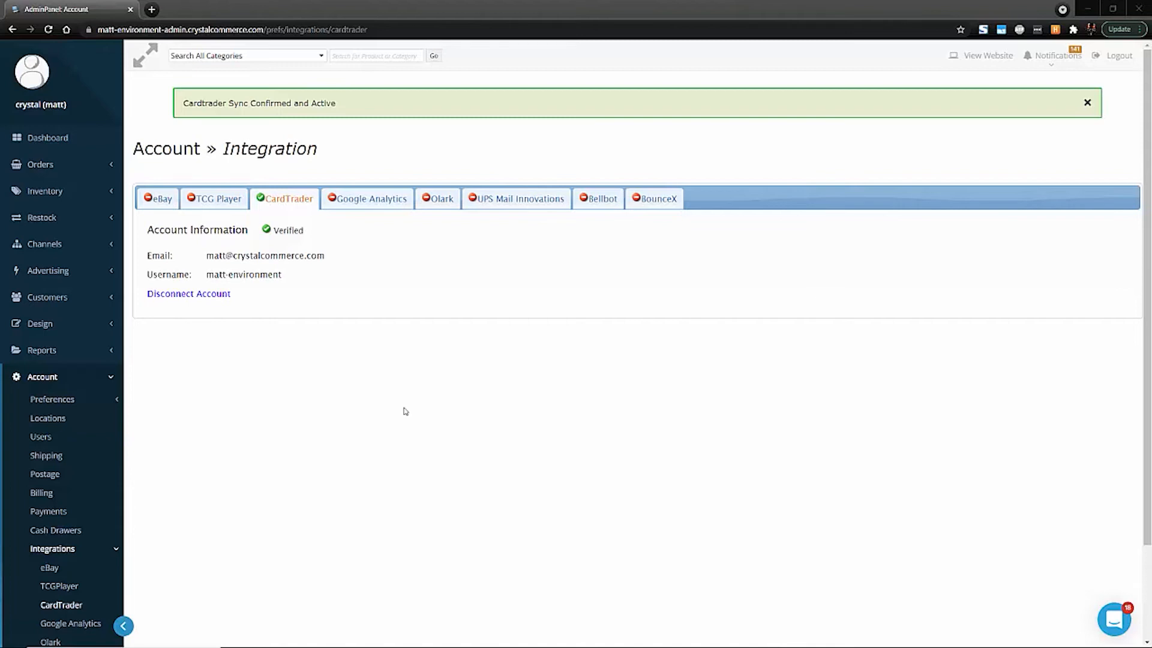
pyautogui.moveTo(607, 437)
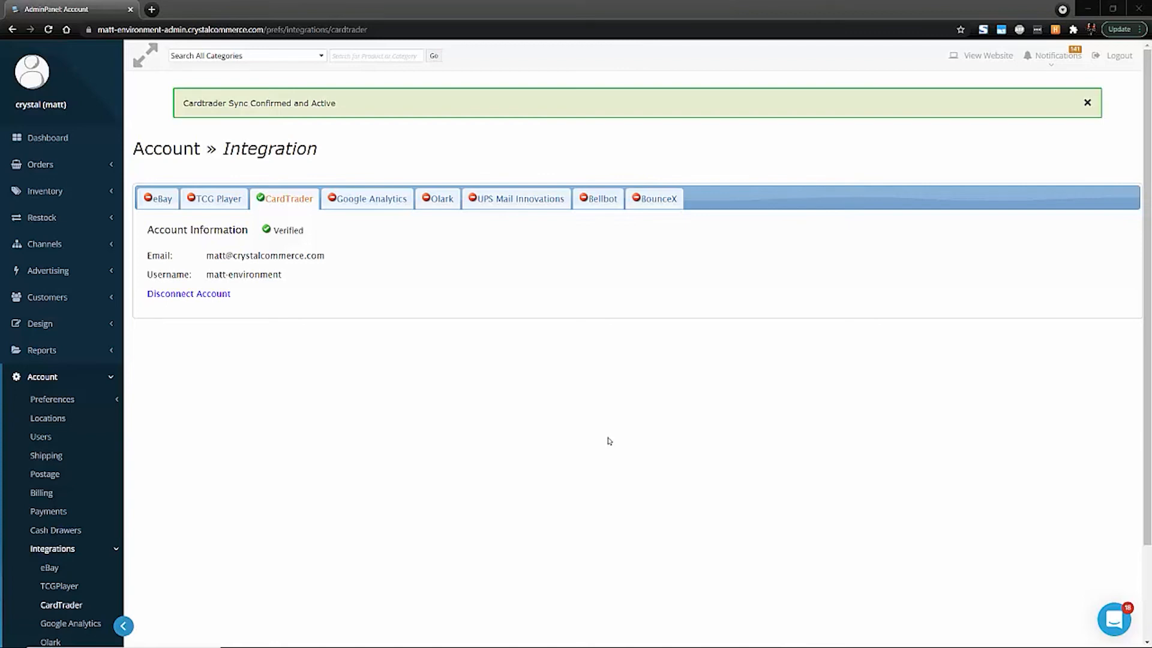
pyautogui.moveTo(555, 347)
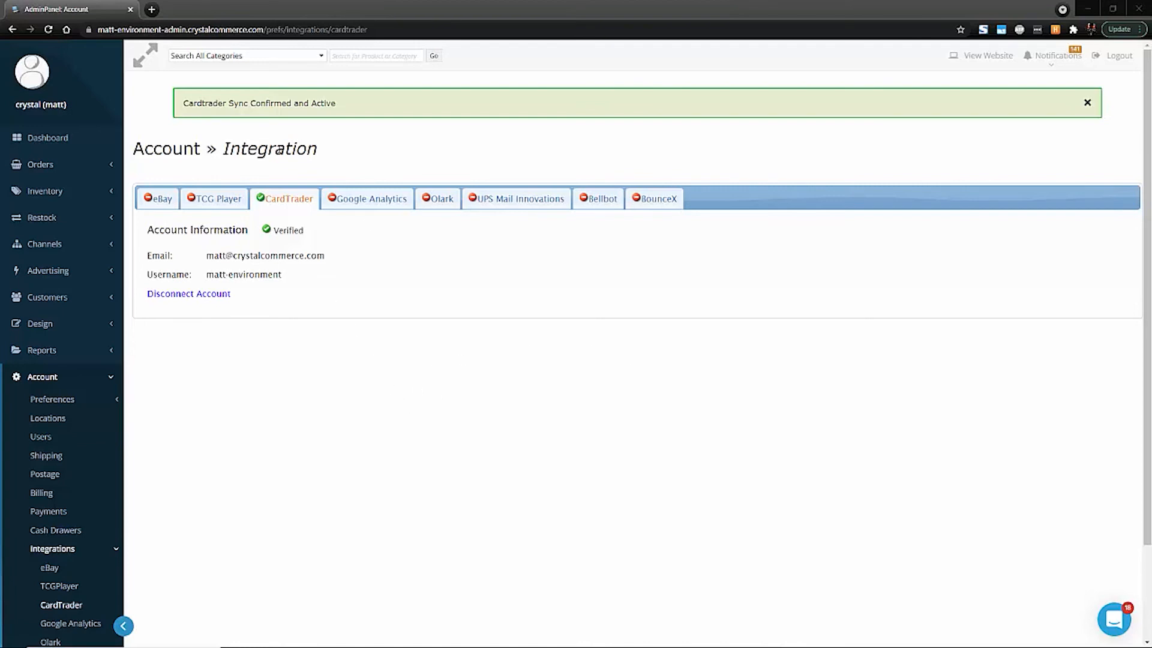
pyautogui.click(188, 293)
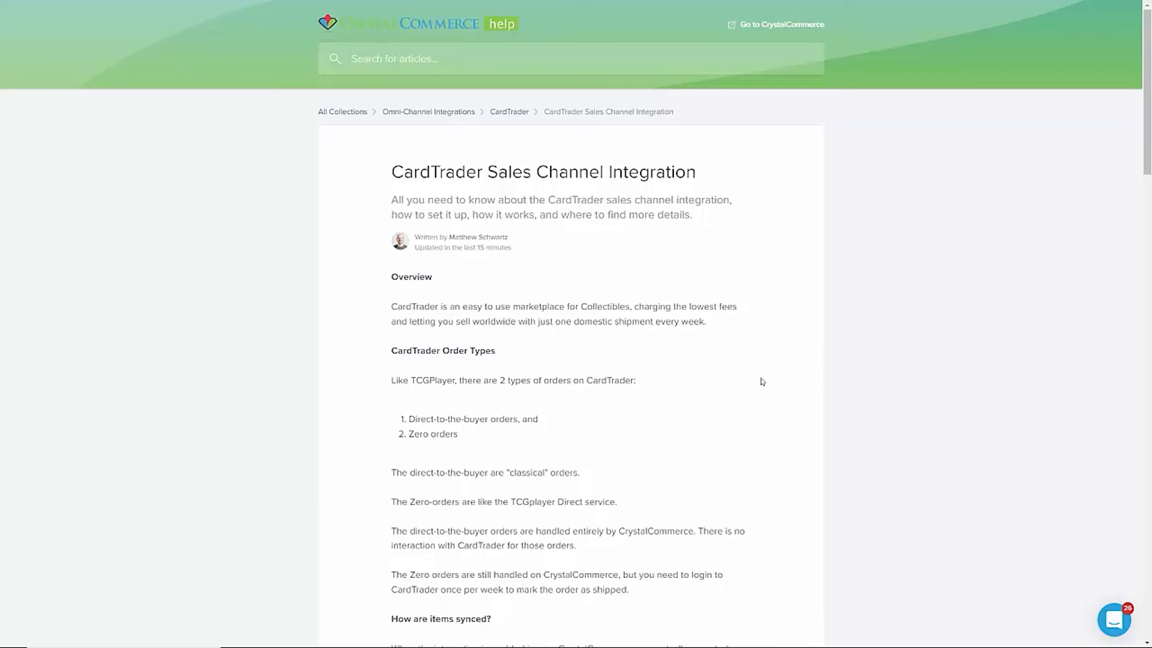
pyautogui.moveTo(615, 361)
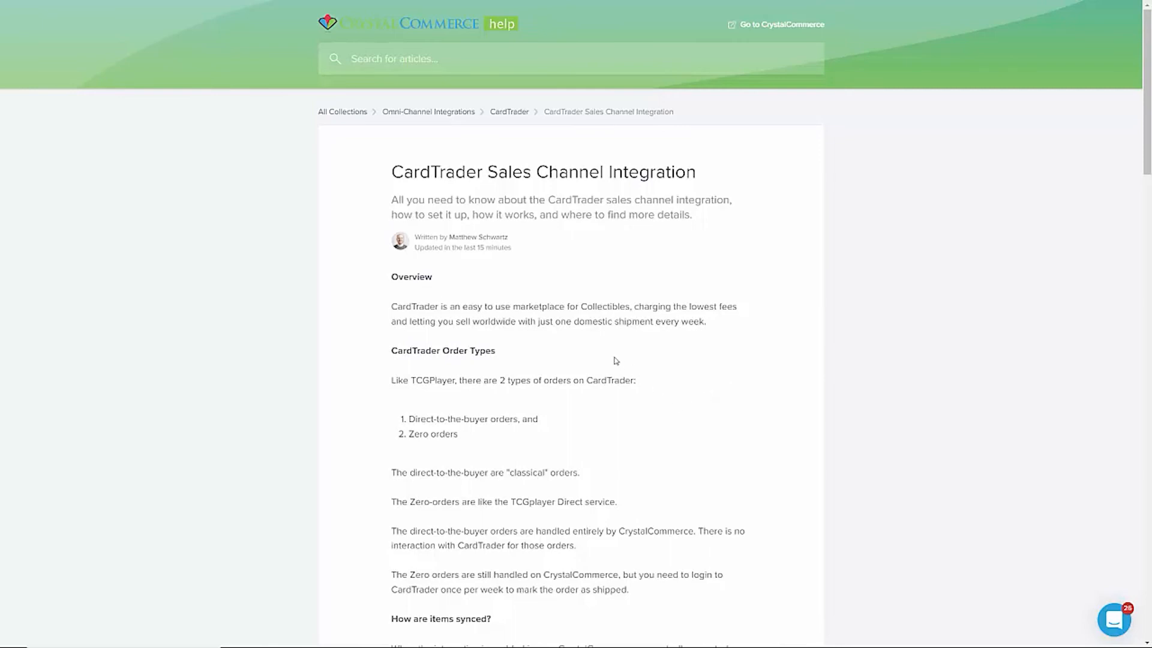
pyautogui.moveTo(555, 381)
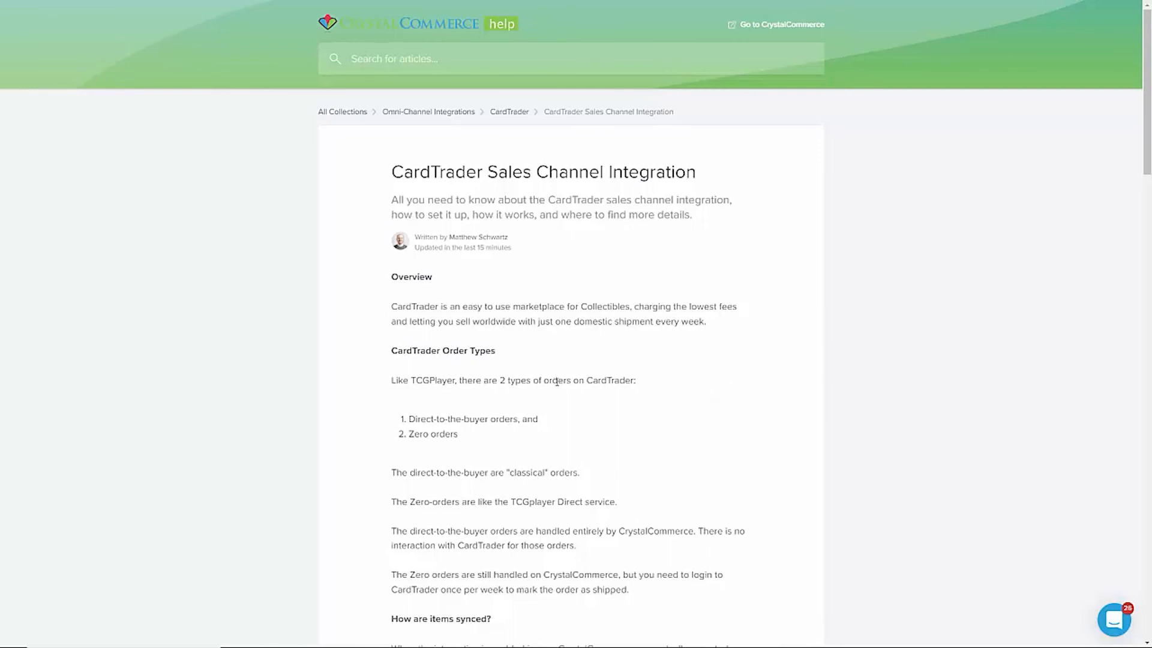
# - Scroll through the CardTrader article's setup and disable steps down to the supported product lines FAQ
pyautogui.scroll(-3)
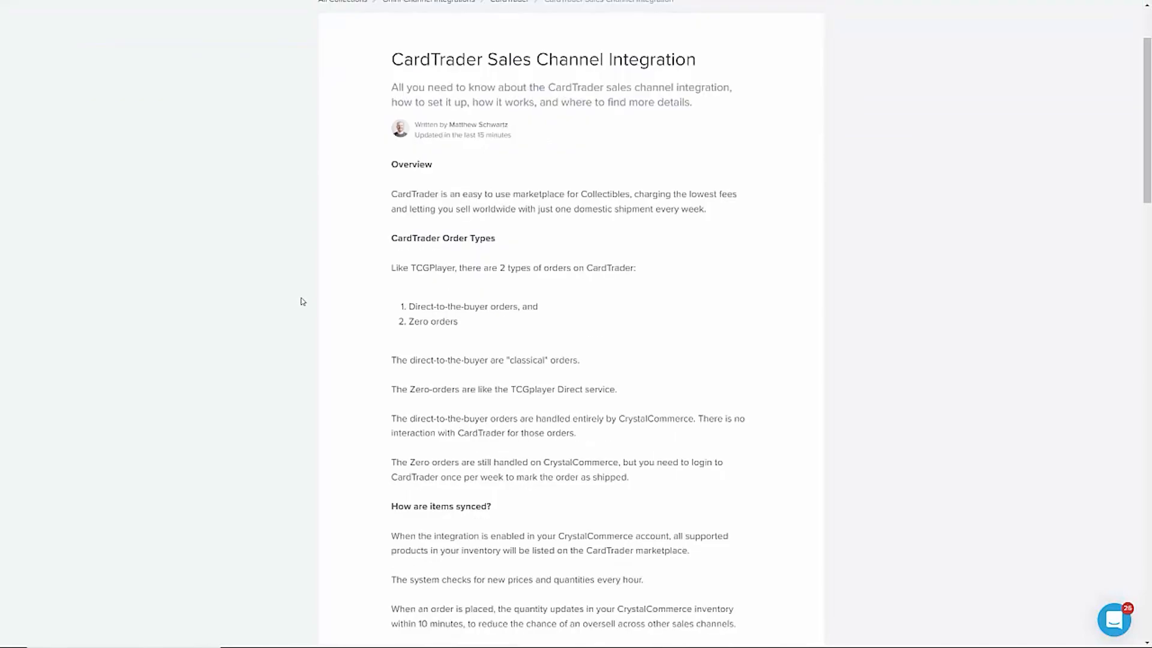
pyautogui.scroll(-3)
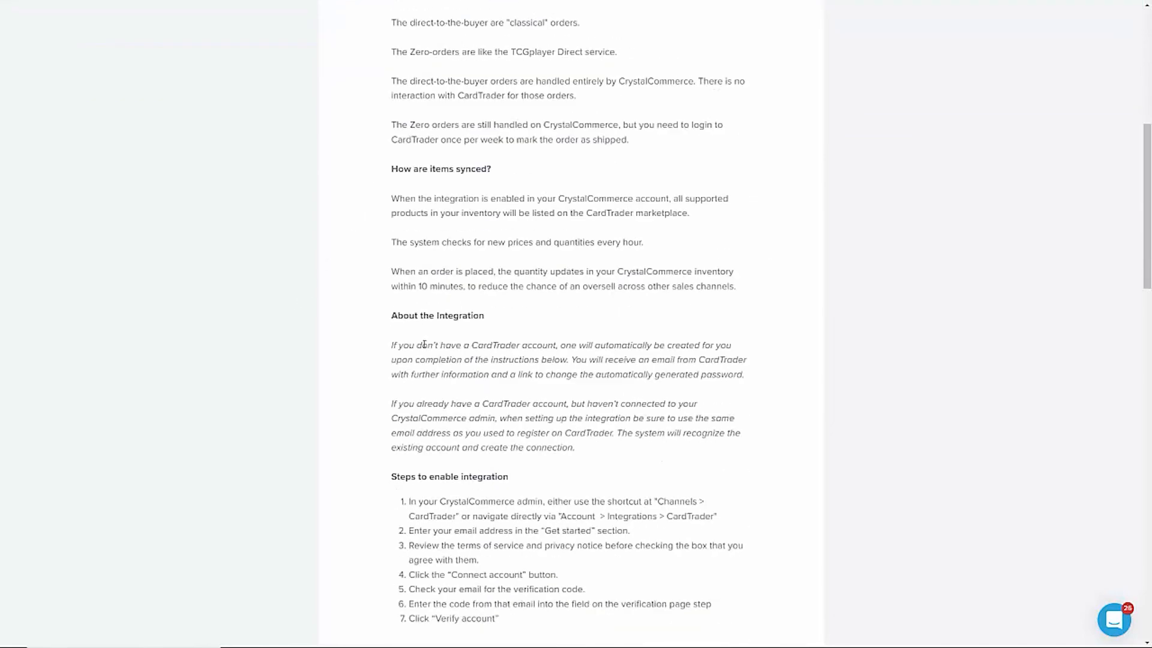
pyautogui.scroll(-3)
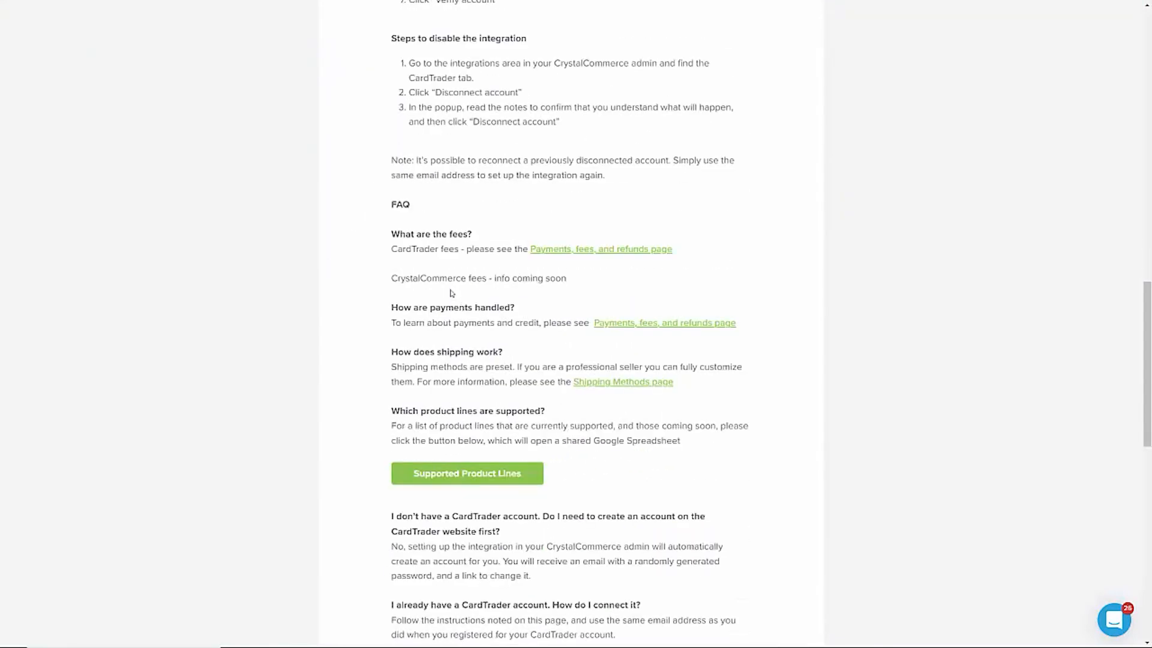
pyautogui.scroll(-3)
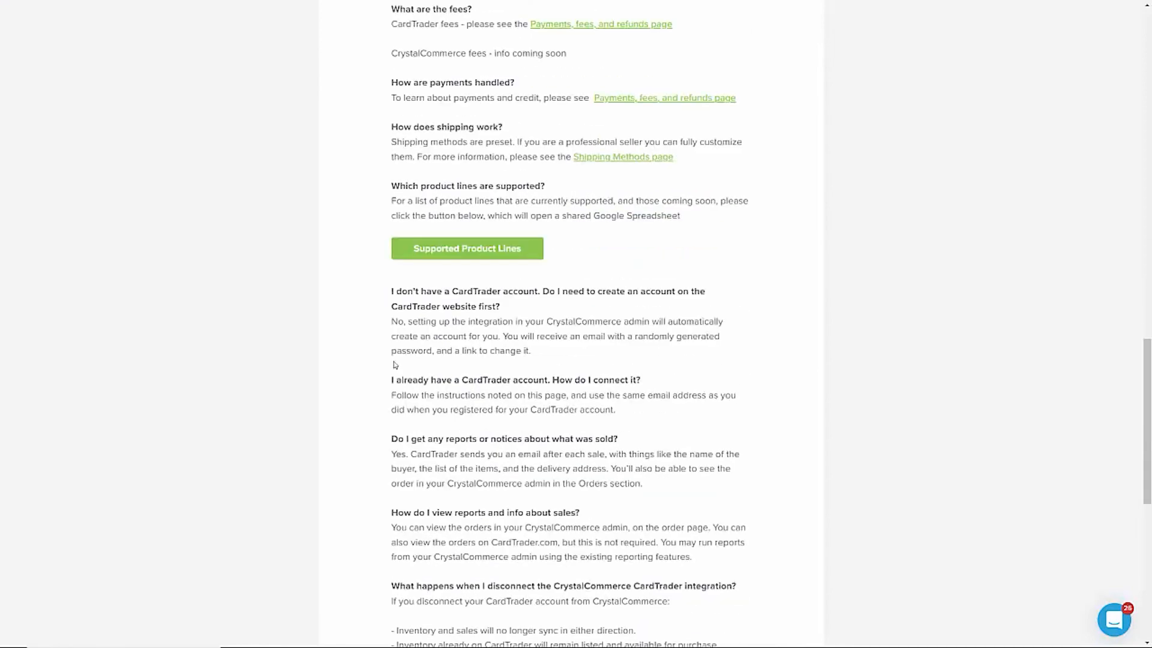
pyautogui.moveTo(515, 250)
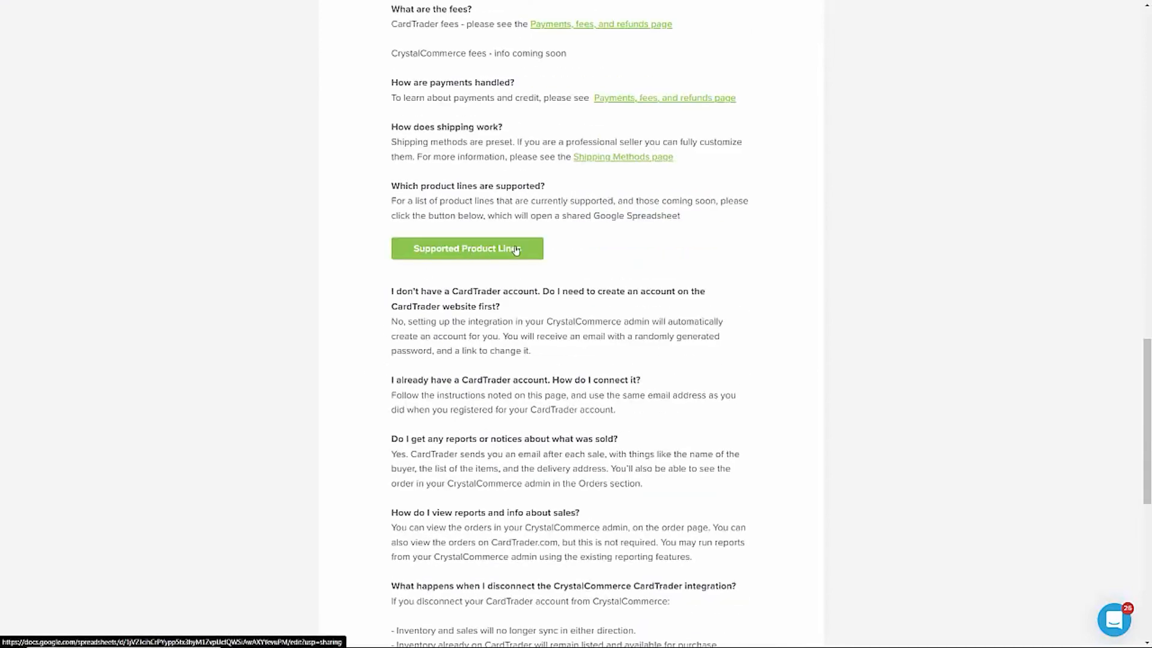